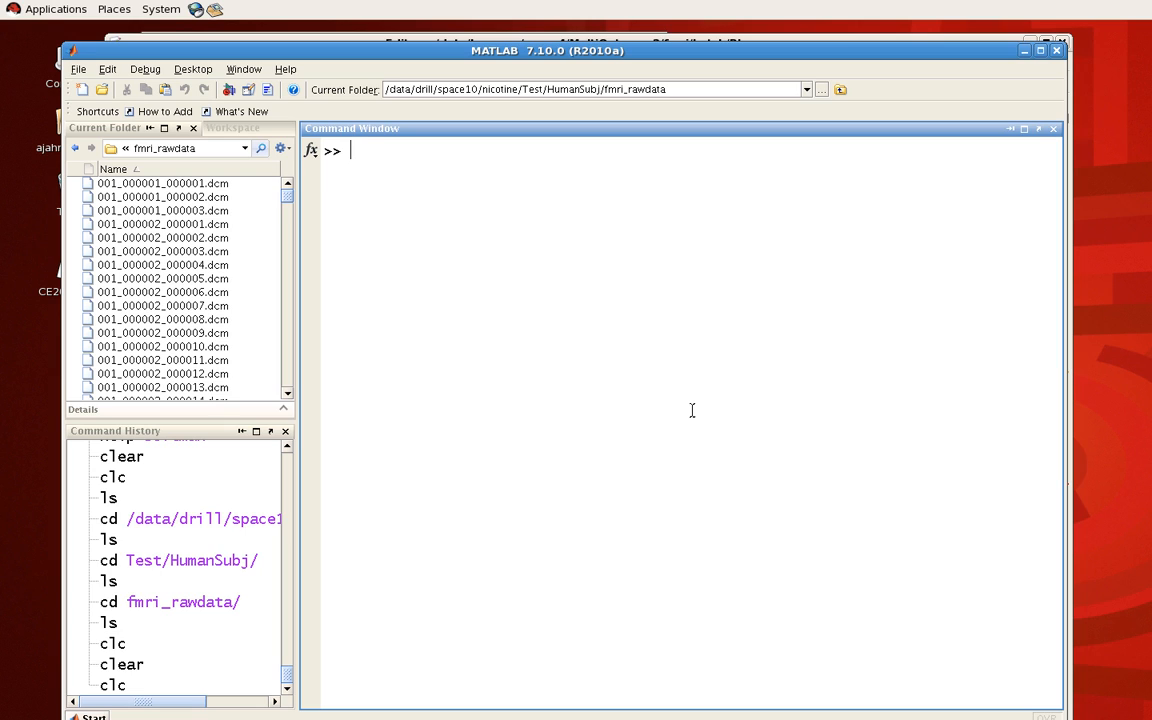
# - Launch SPM5 in fMRI mode with the 'spm fmri' command
pyautogui.write('spm fmri')
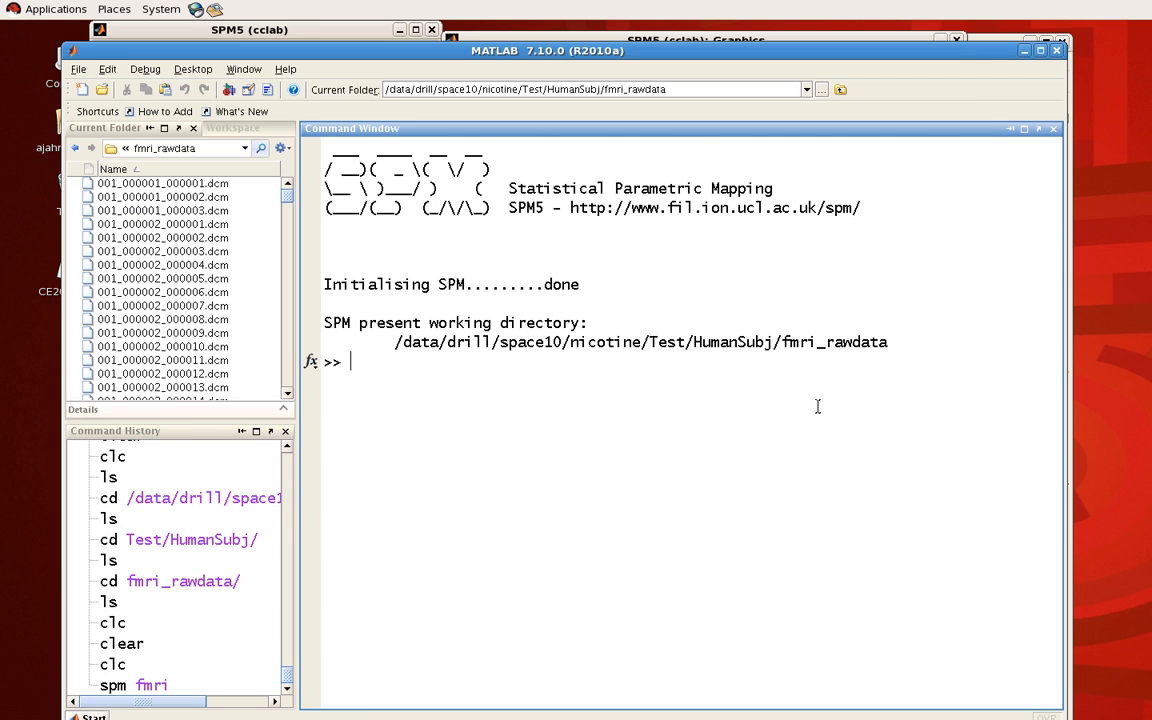
# - List the raw data folder's contents and pick out r01.nii in the listing
pyautogui.write('ls')
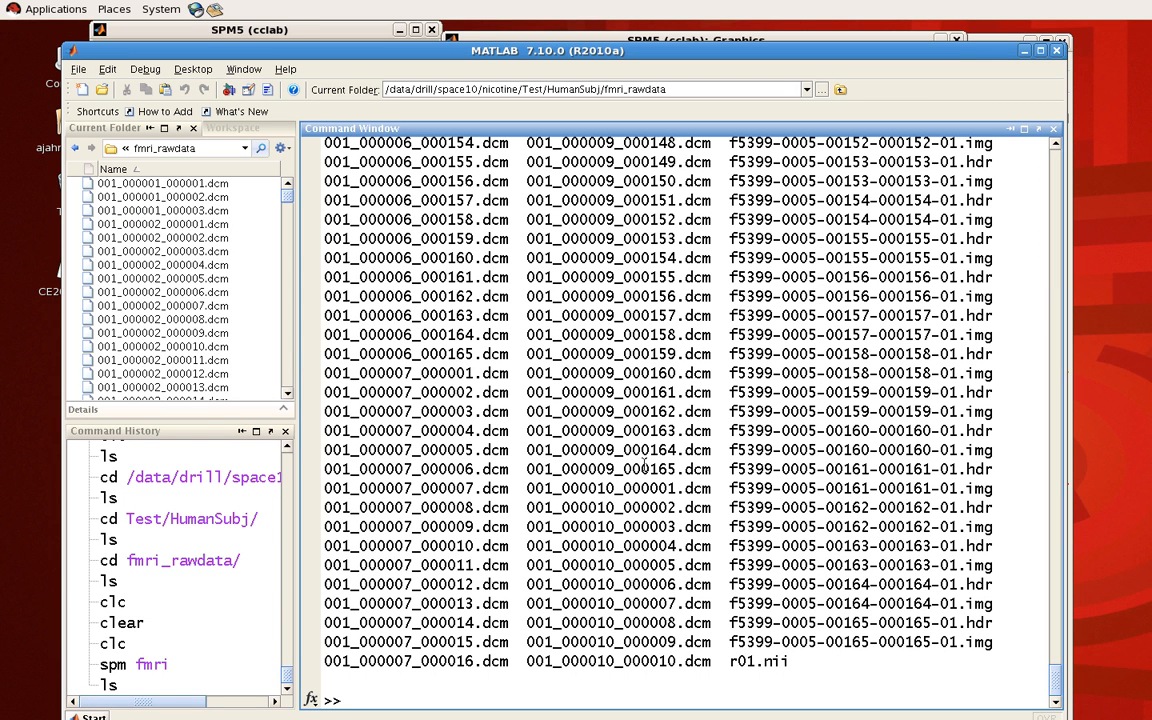
pyautogui.moveTo(781, 663)
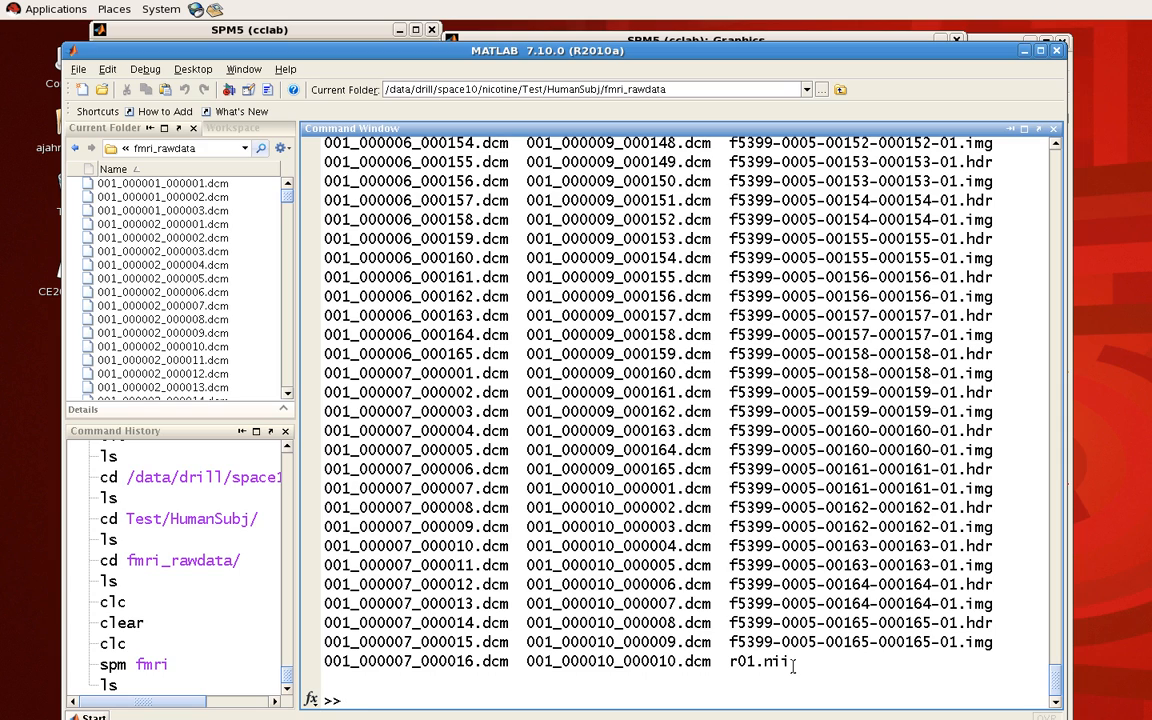
pyautogui.doubleClick(759, 663)
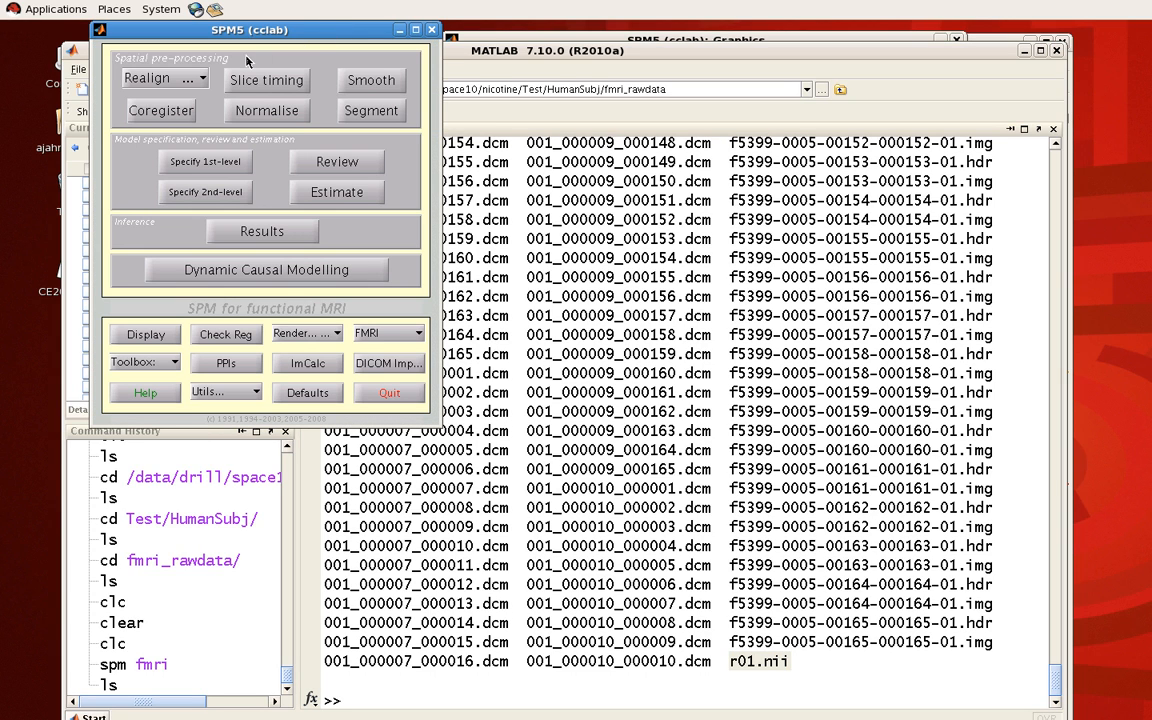
pyautogui.moveTo(265, 80)
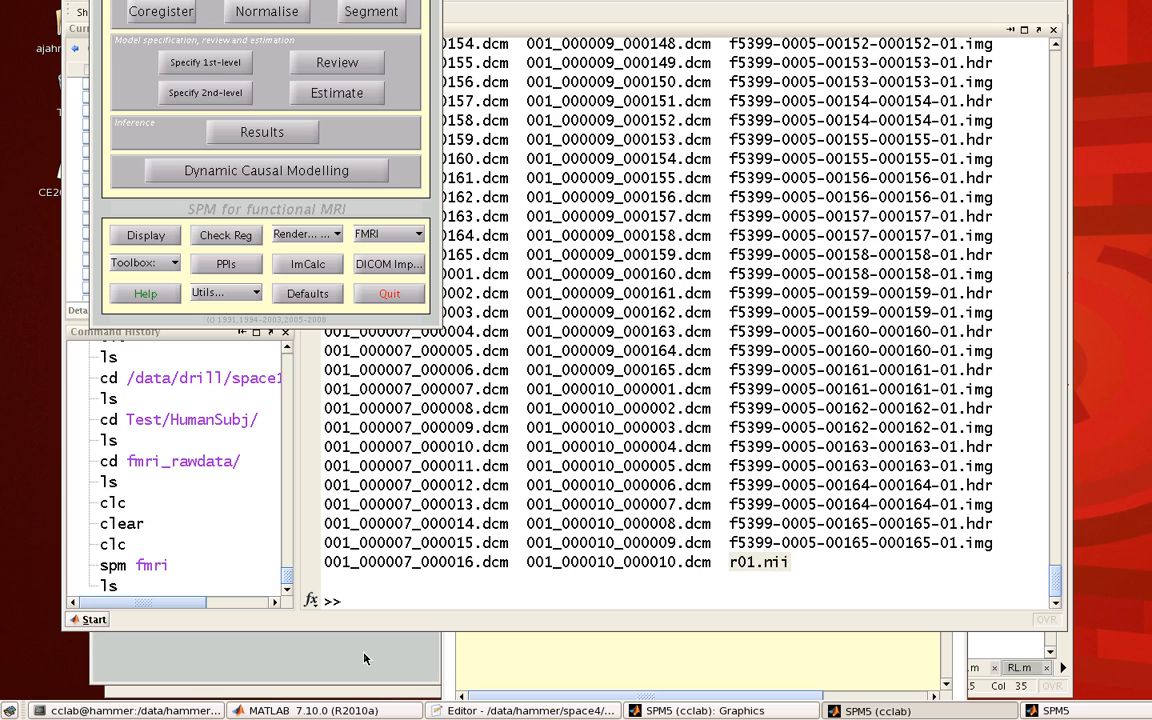
# - Create a new Slice Timing job and add one Session under its Data
pyautogui.click(266, 43)
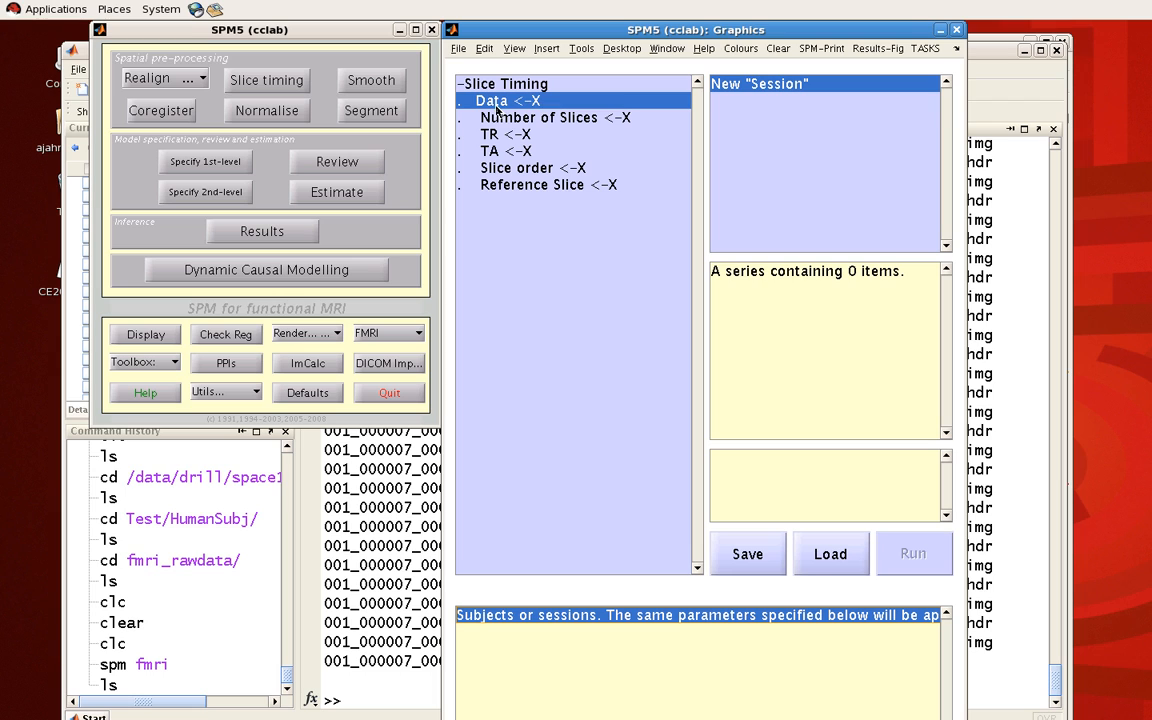
pyautogui.moveTo(665, 151)
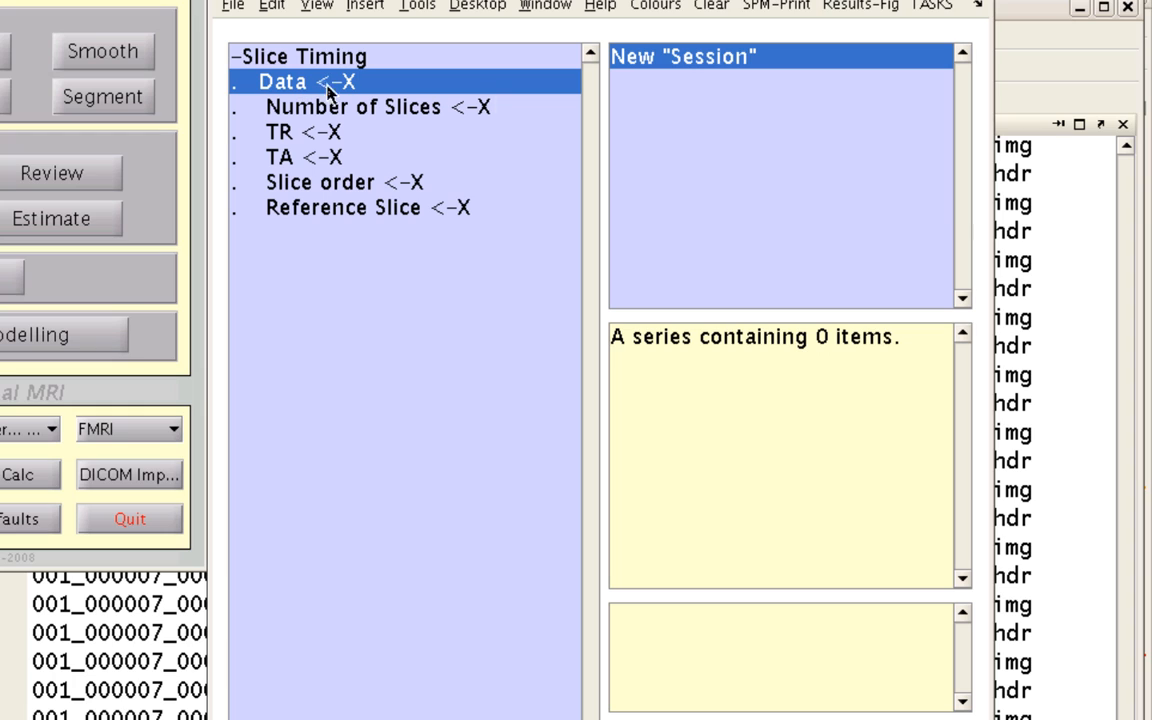
pyautogui.click(285, 81)
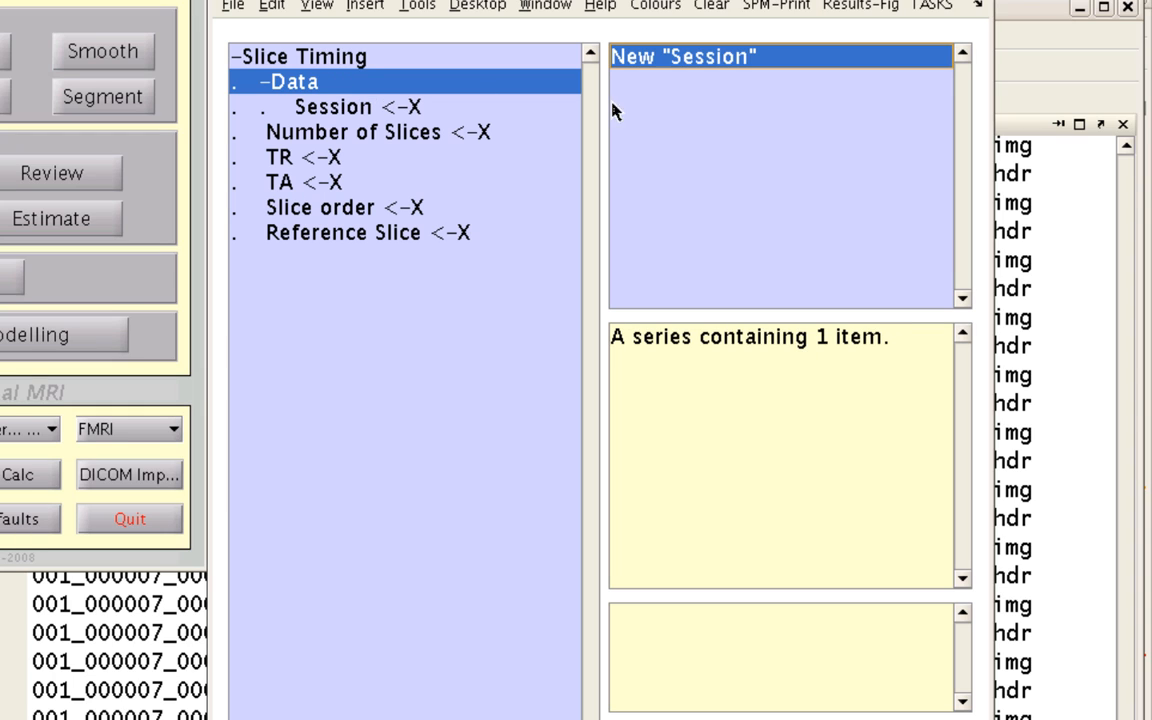
pyautogui.click(335, 106)
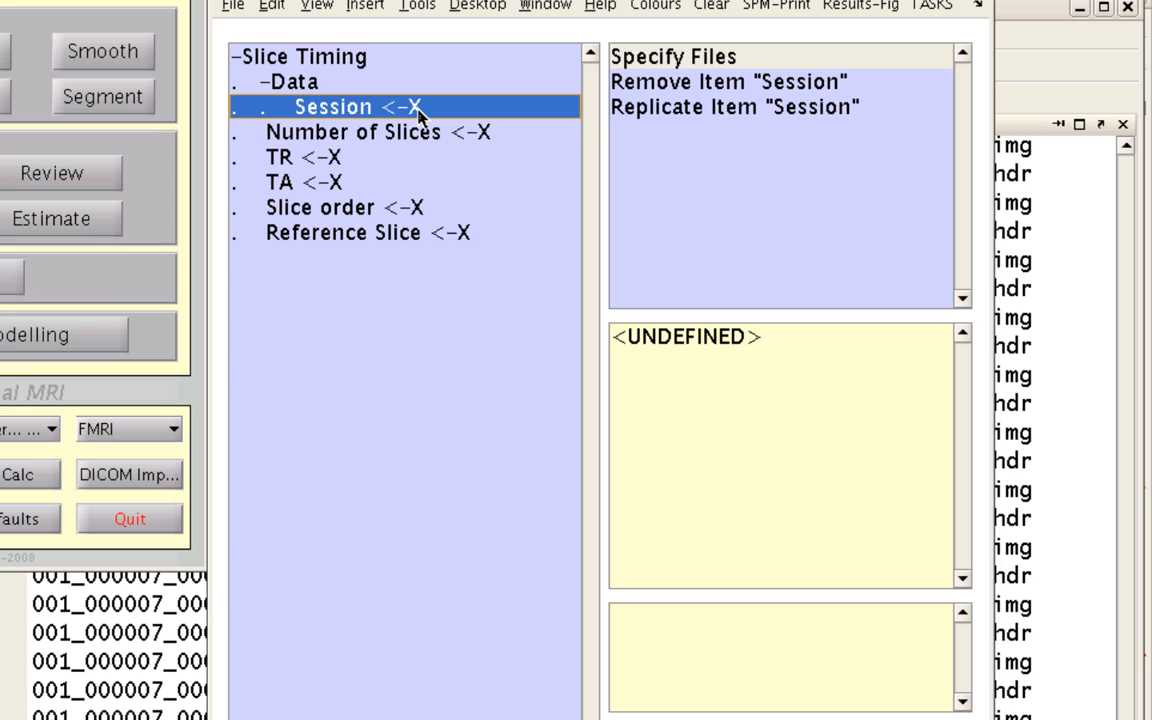
pyautogui.moveTo(437, 113)
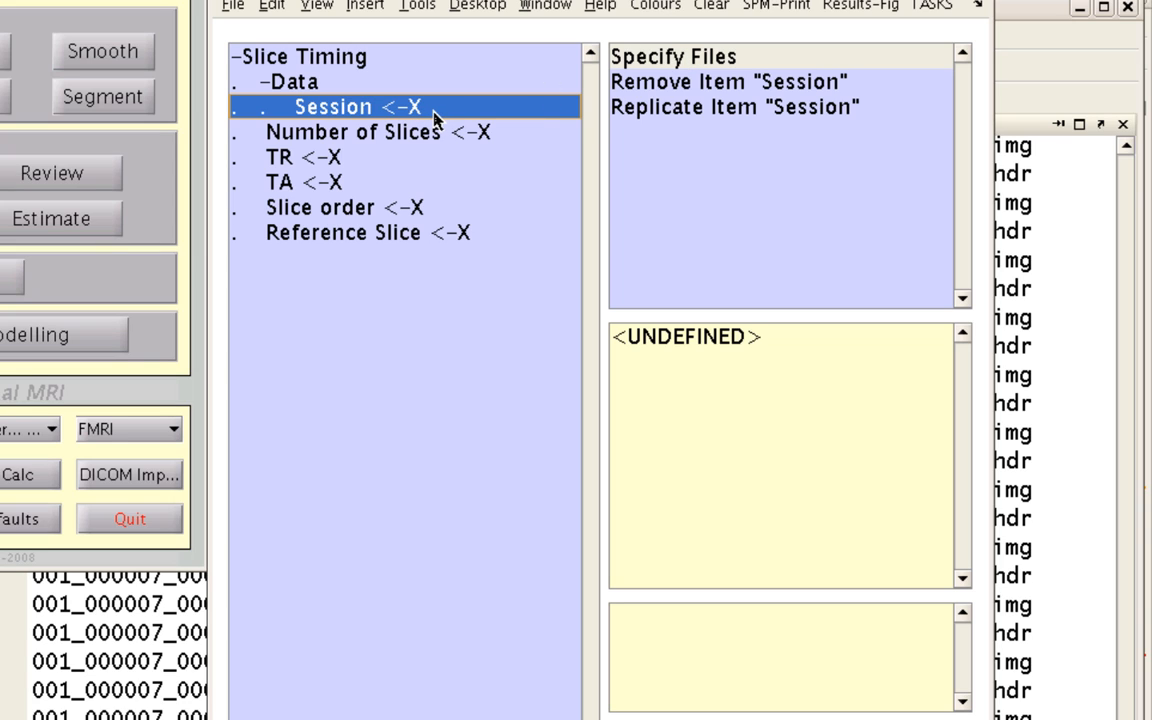
pyautogui.moveTo(500, 104)
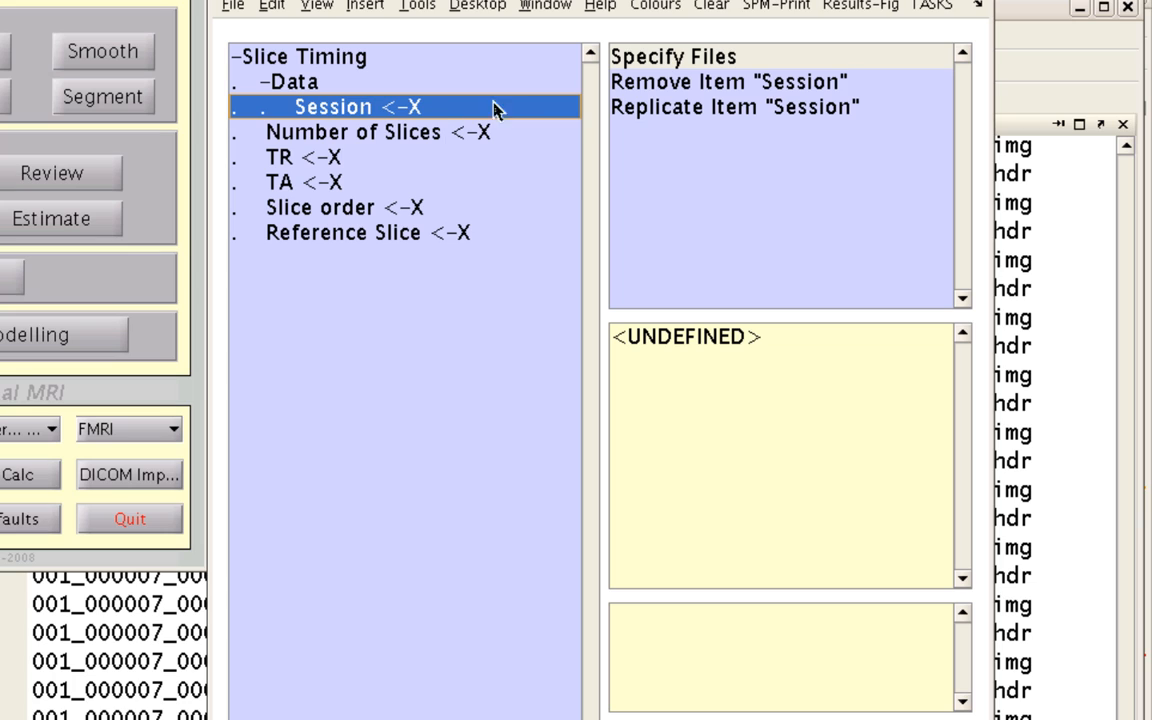
pyautogui.moveTo(708, 82)
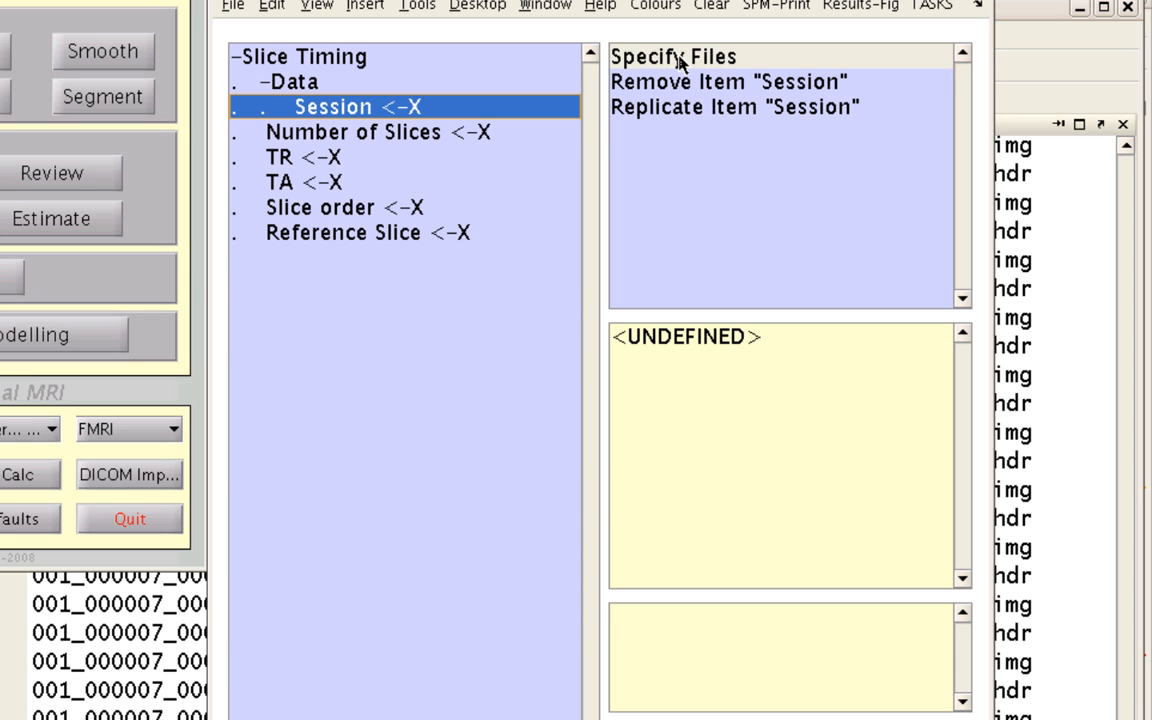
# - Load r01.nii frames 1:165 into the session using the ^r.* filter
pyautogui.click(673, 56)
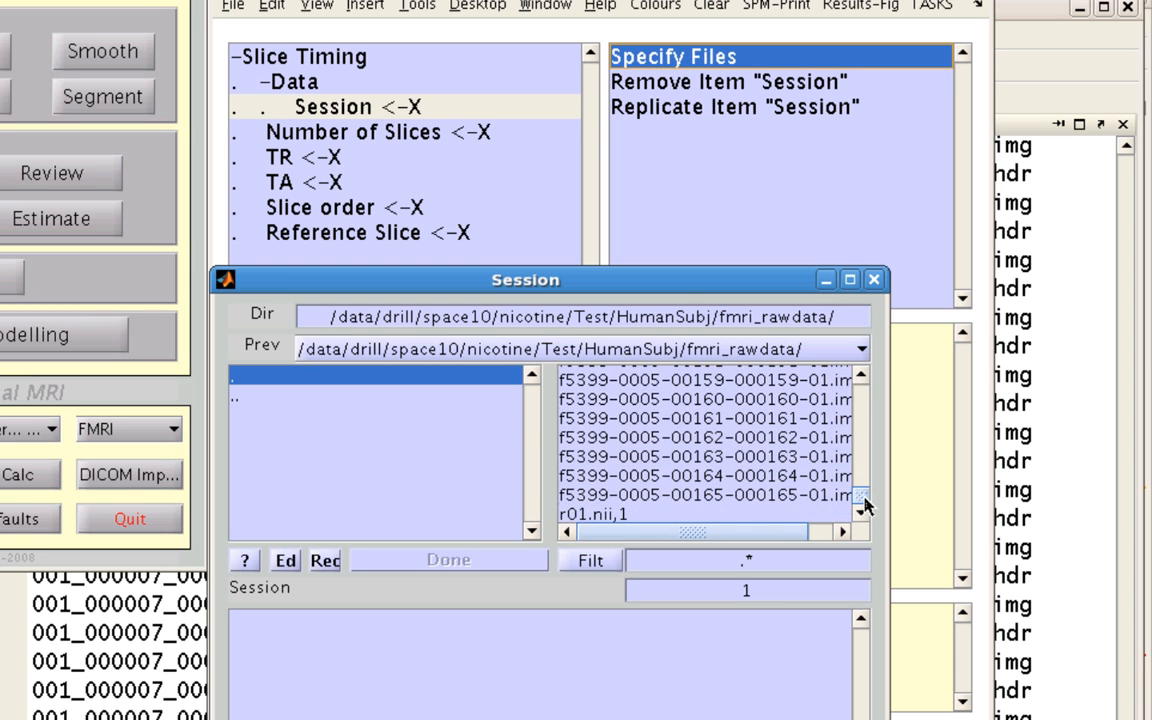
pyautogui.click(748, 560)
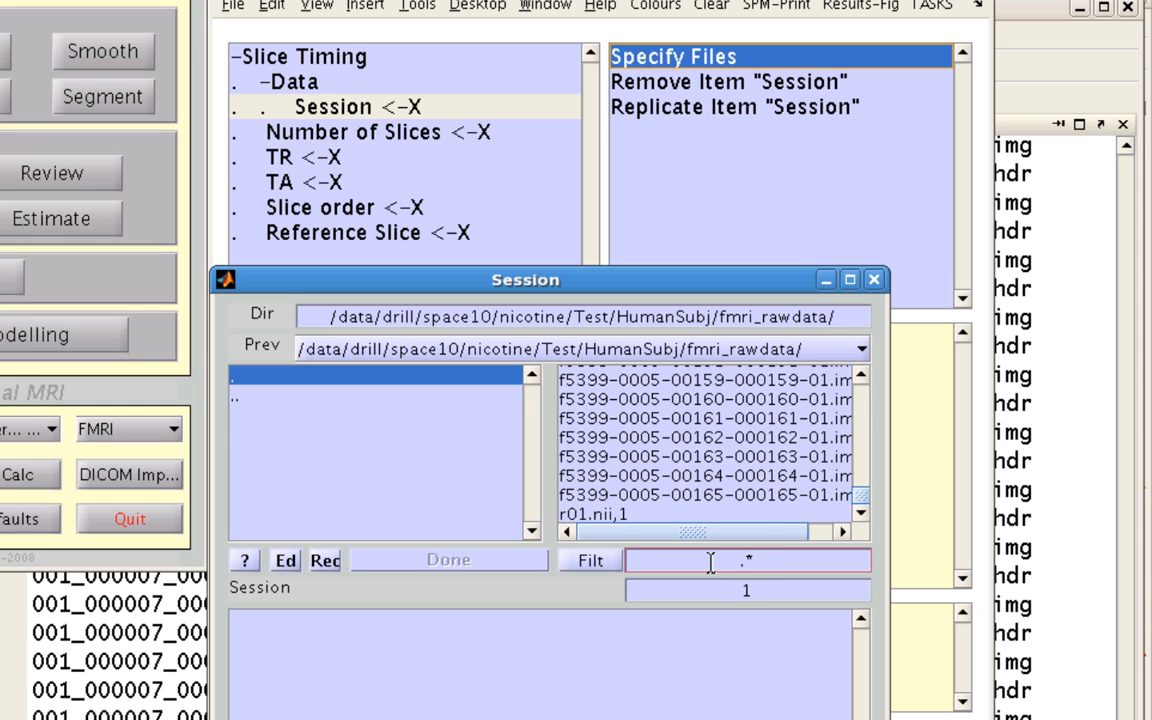
pyautogui.write('^r.*')
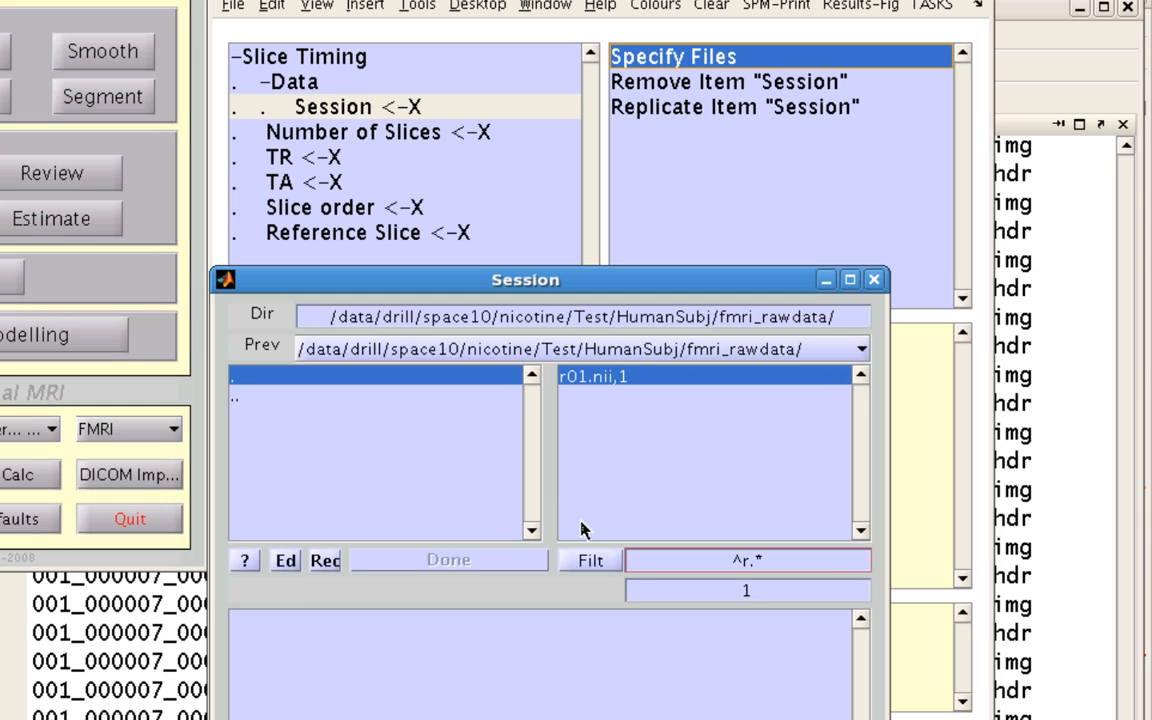
pyautogui.moveTo(772, 532)
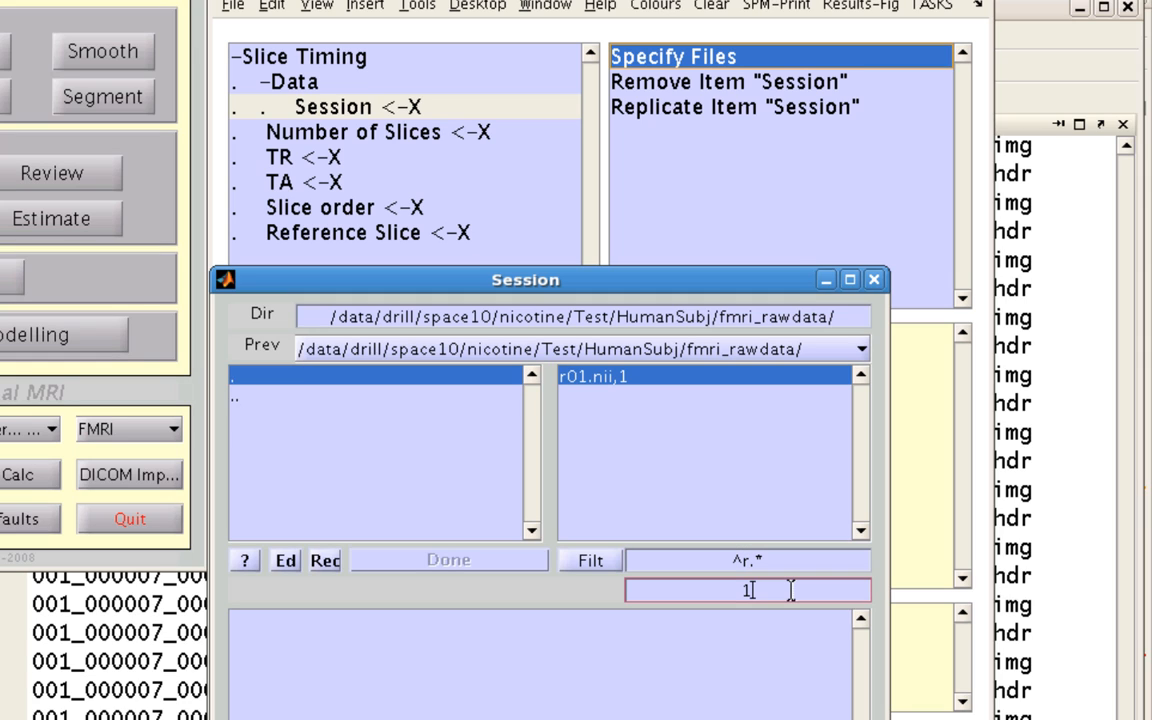
pyautogui.write(':')
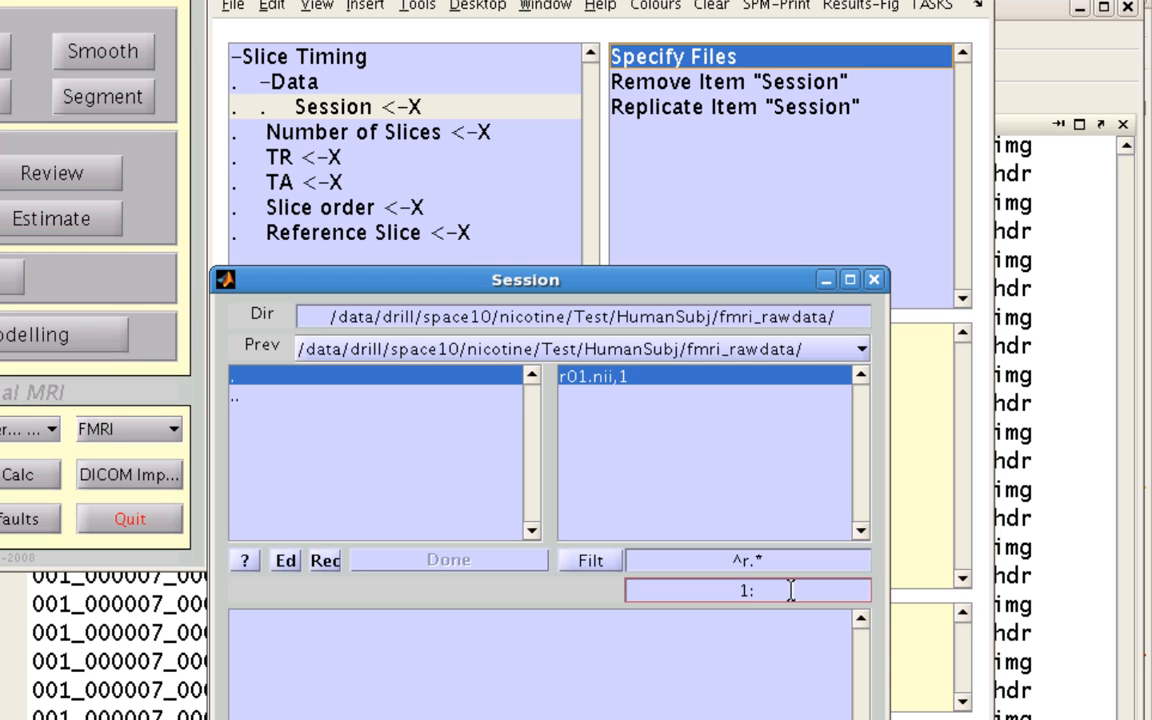
pyautogui.write('65')
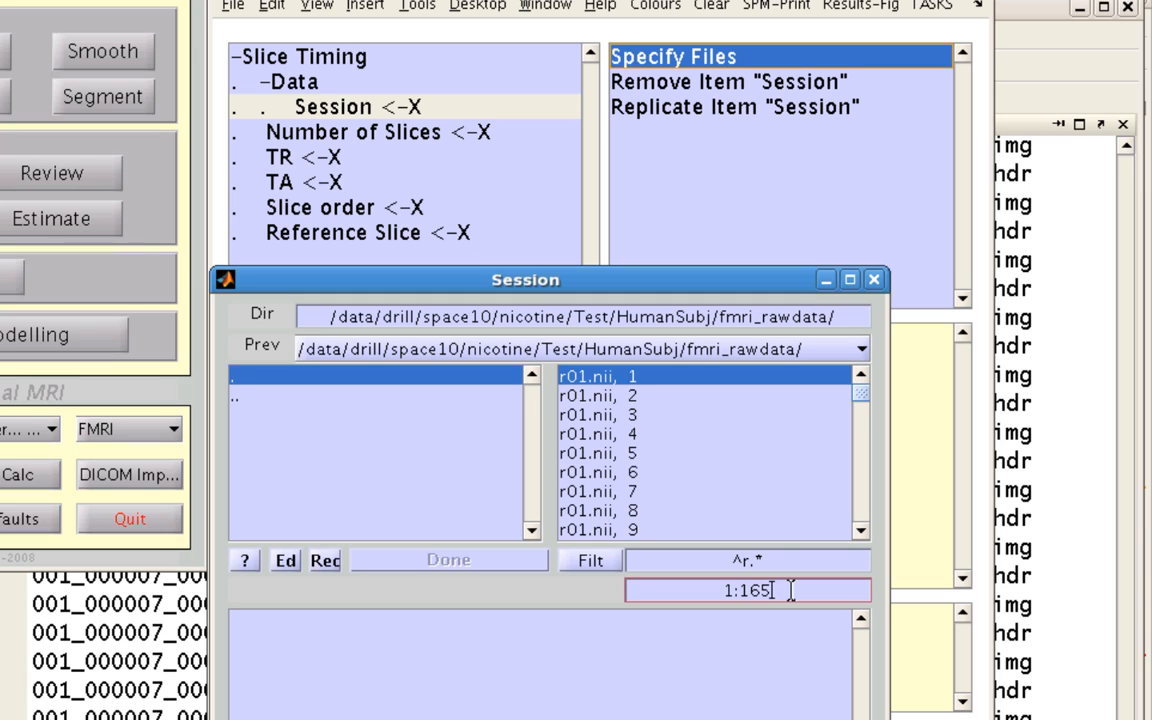
pyautogui.moveTo(650, 403)
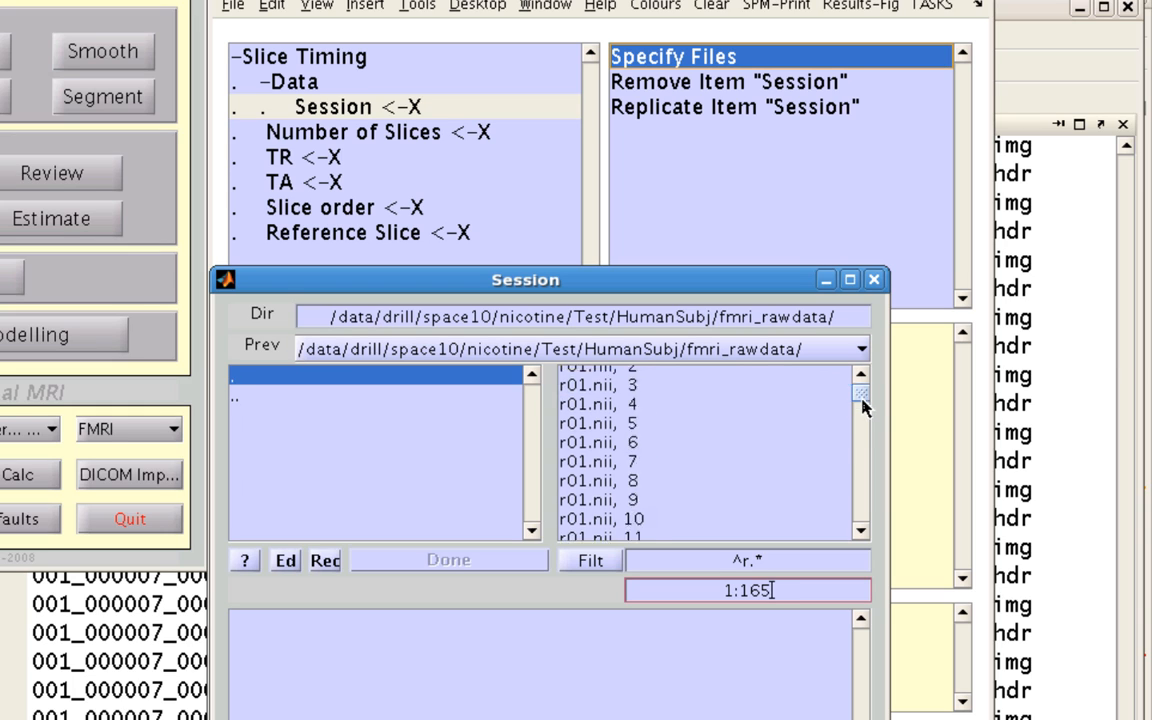
pyautogui.scroll(-3)
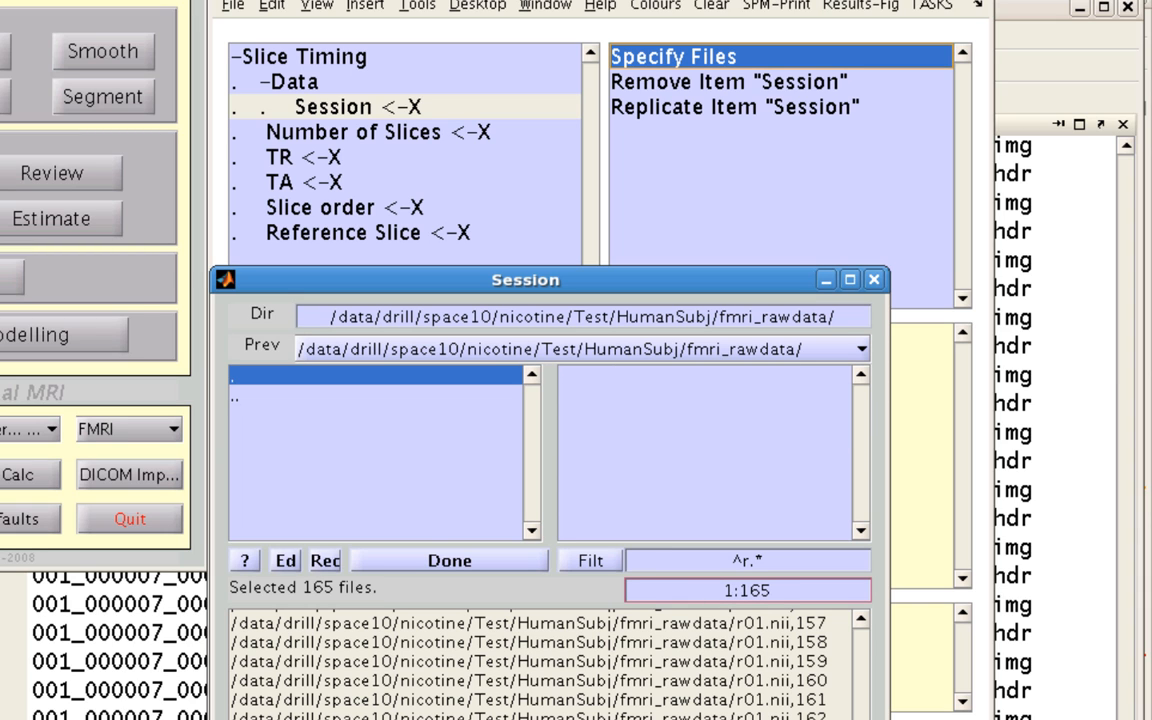
pyautogui.moveTo(422, 609)
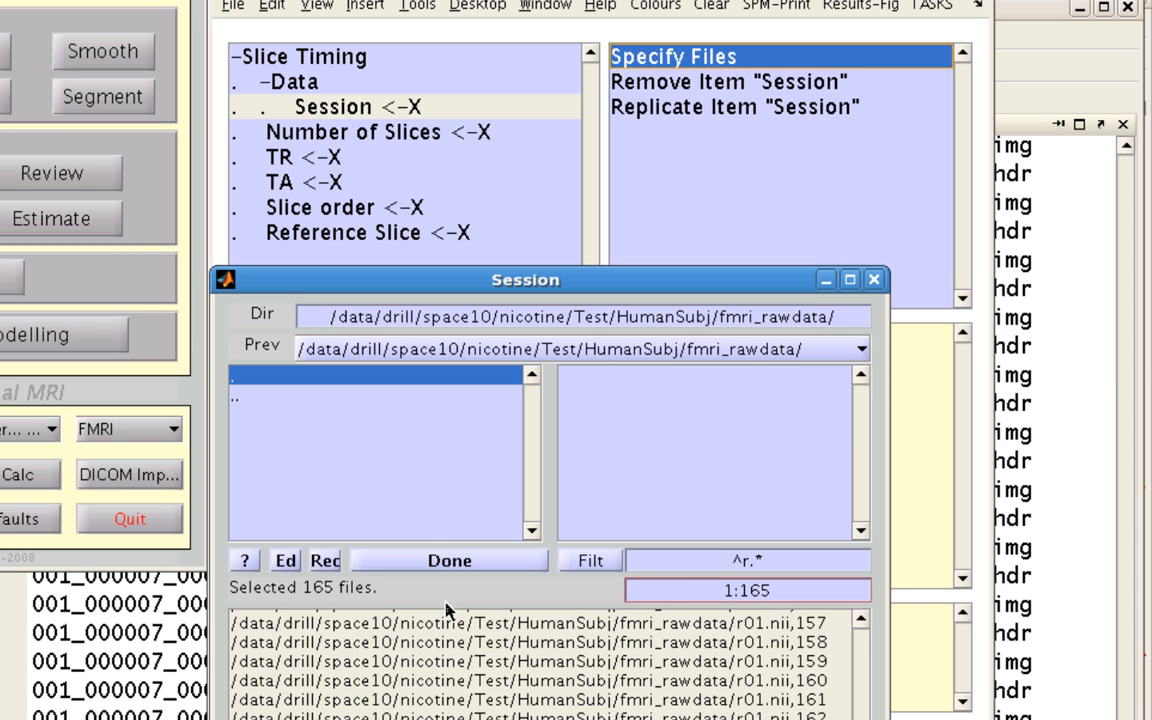
pyautogui.click(449, 560)
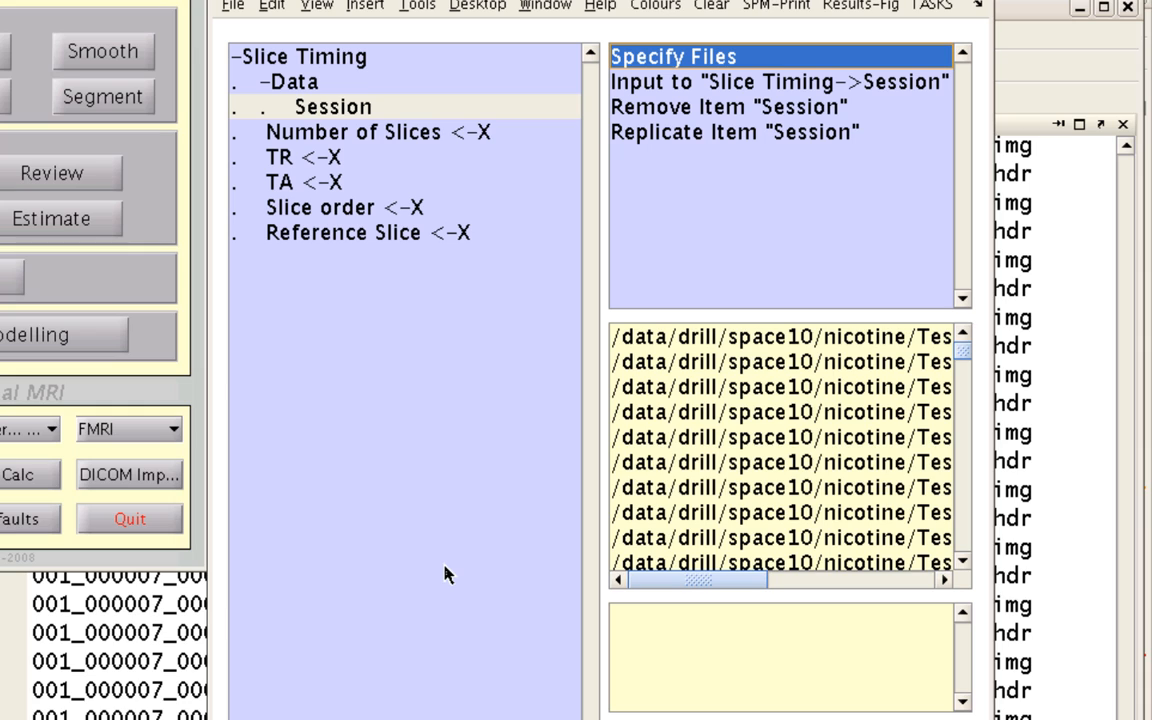
pyautogui.moveTo(420, 138)
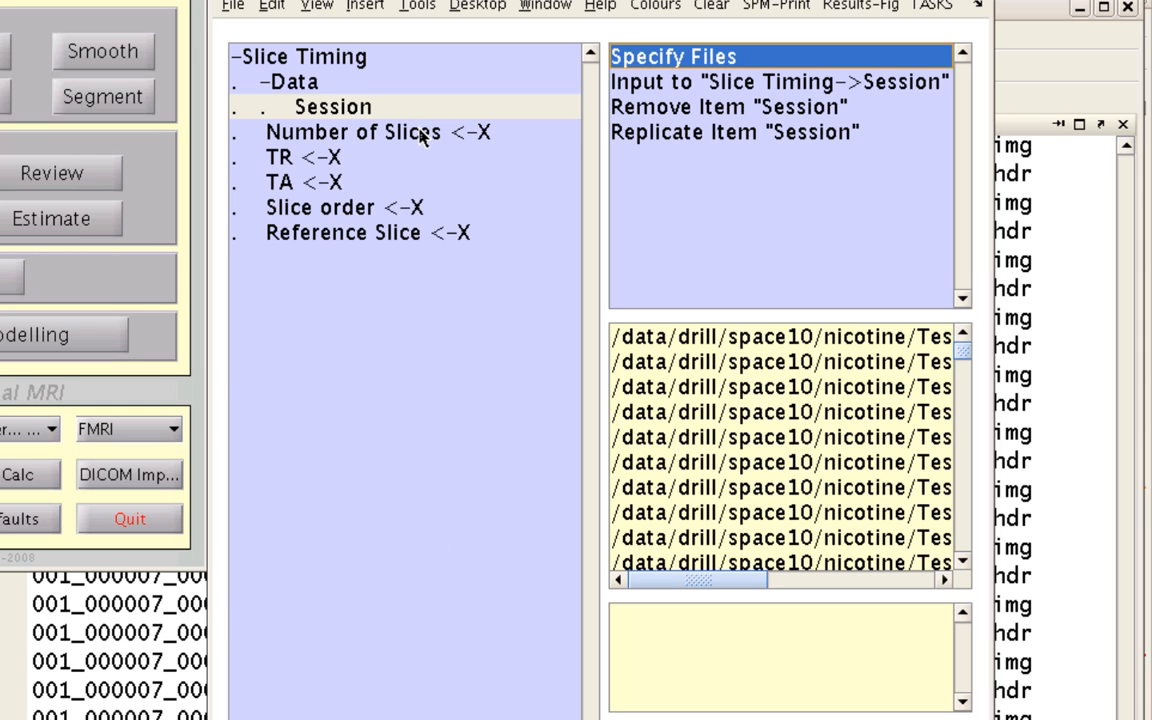
# - Enter 35 as the job's Number of Slices
pyautogui.click(378, 132)
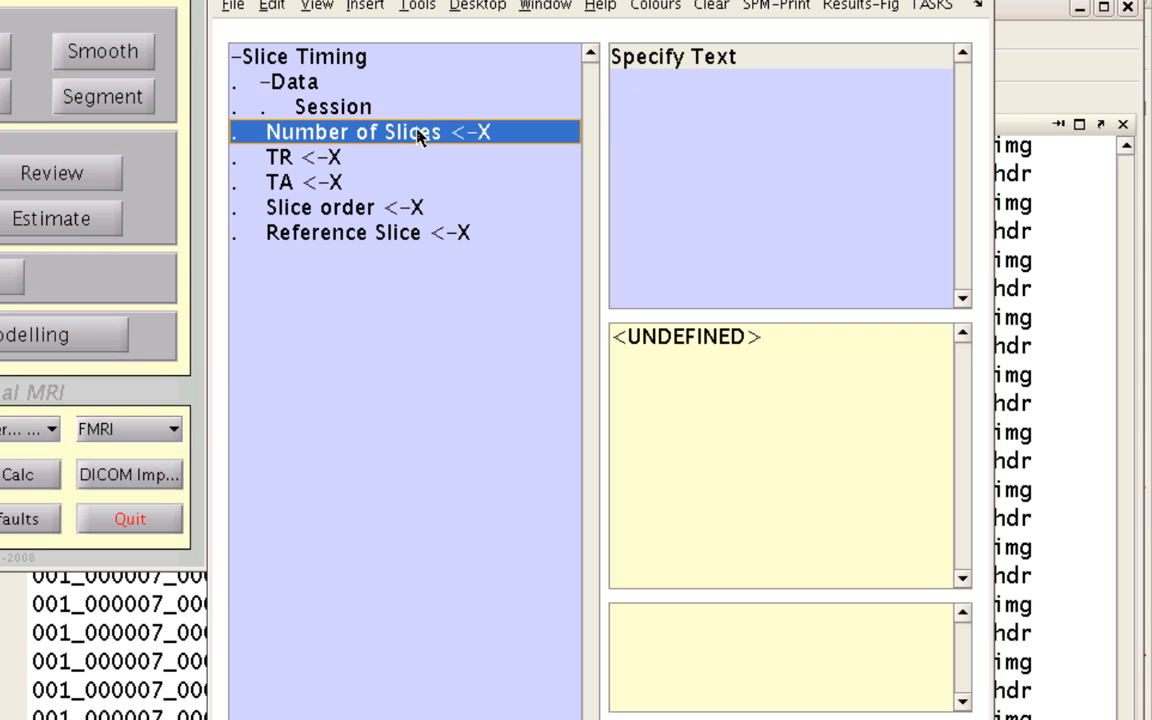
pyautogui.moveTo(730, 143)
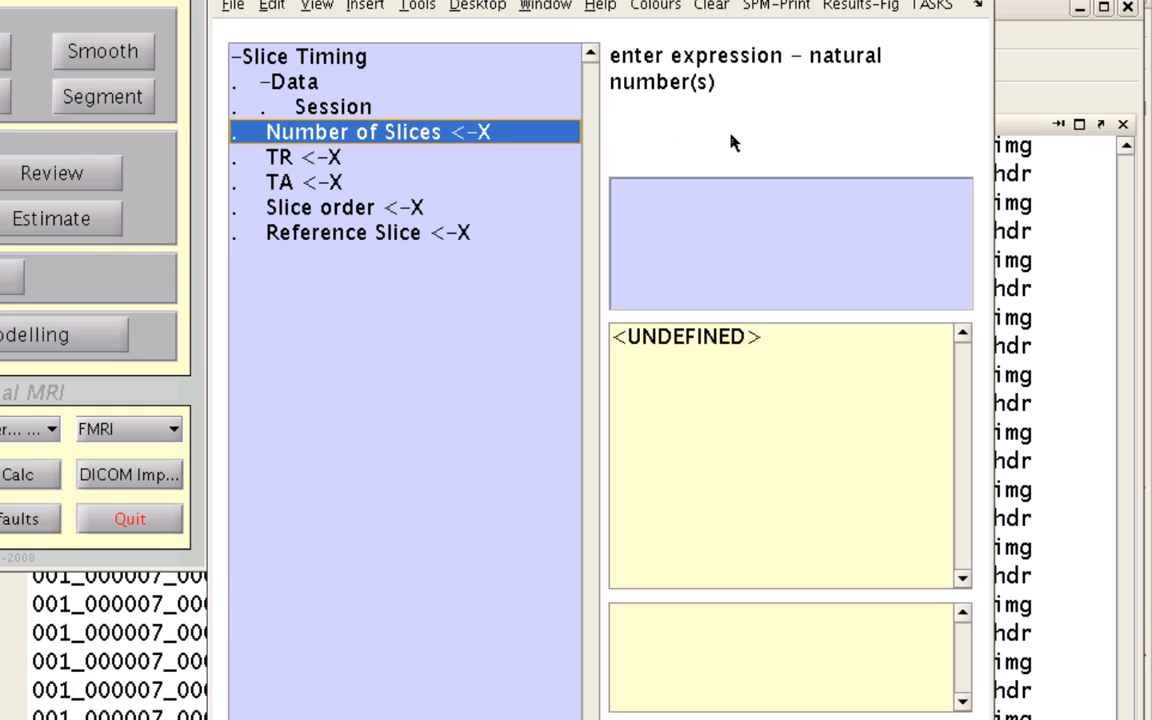
pyautogui.moveTo(724, 235)
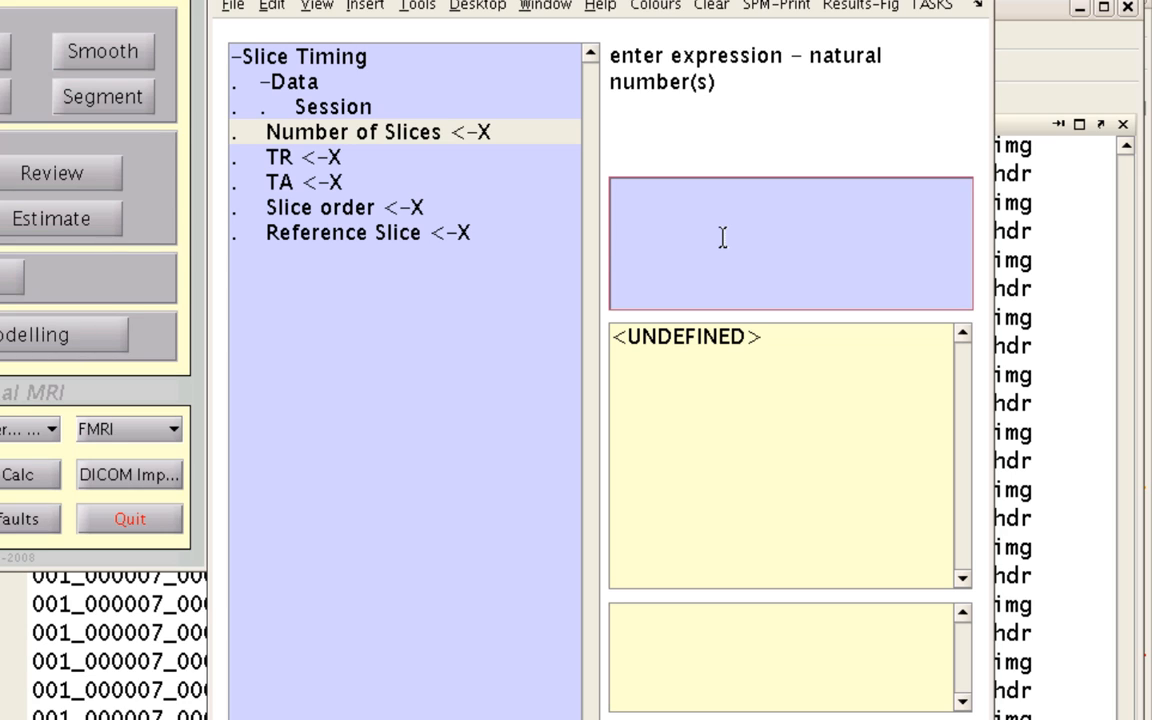
pyautogui.write('35')
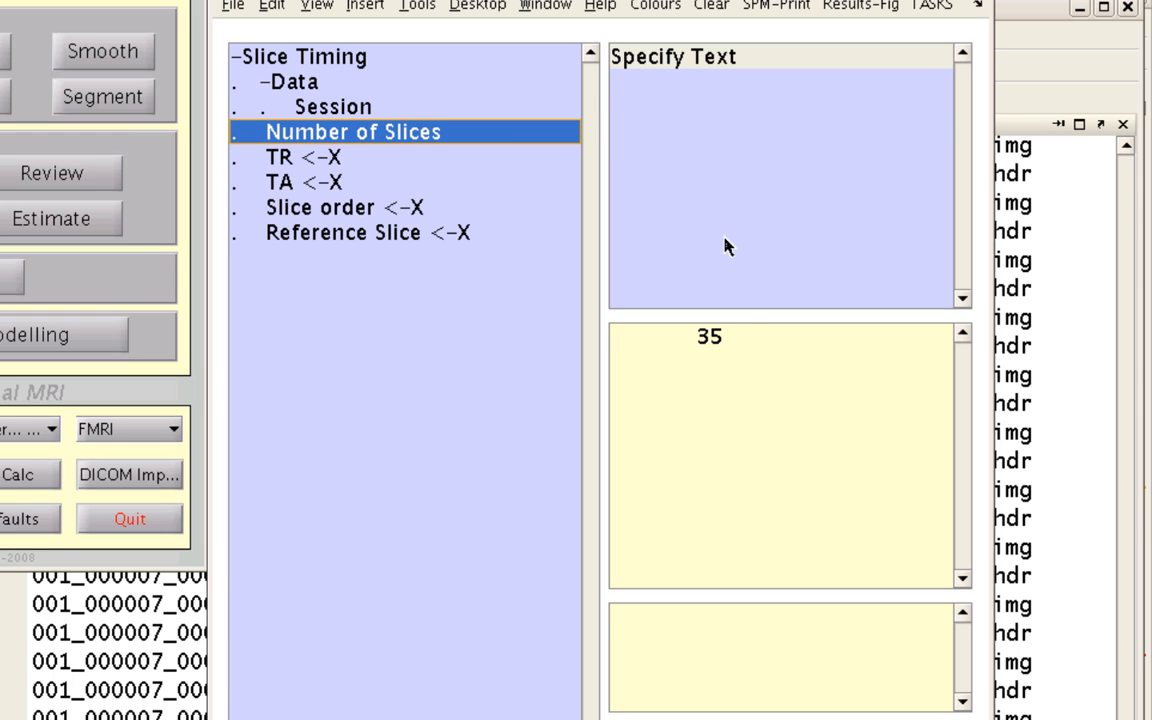
pyautogui.click(300, 160)
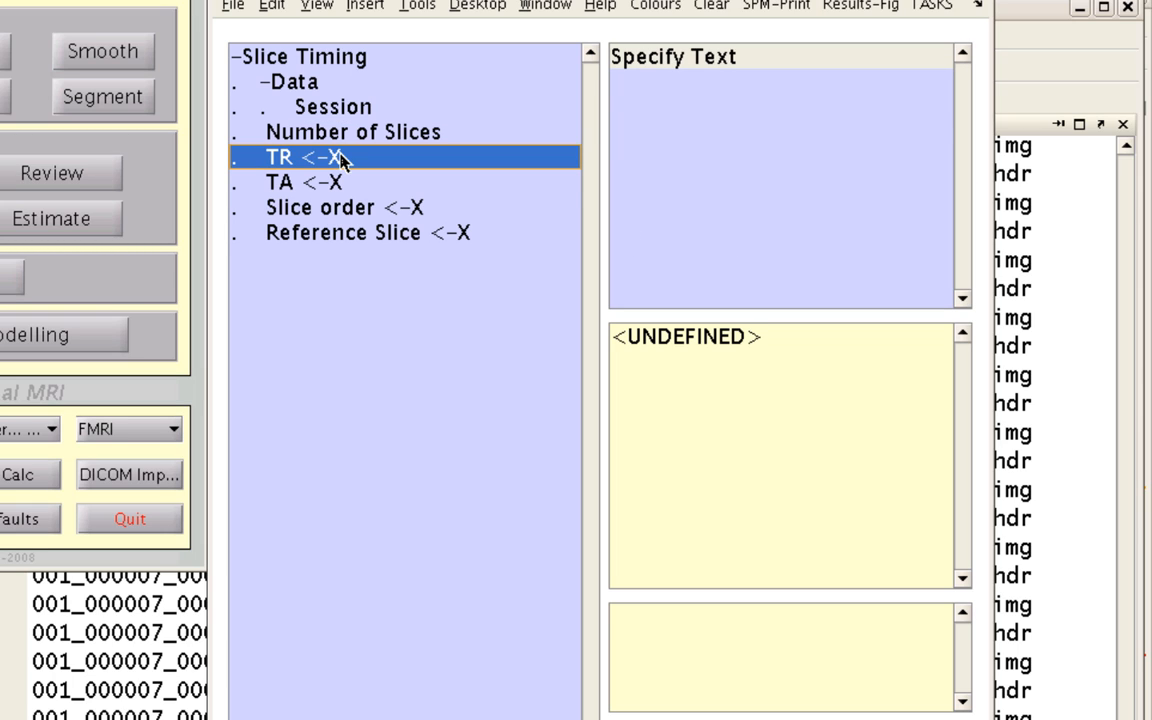
# - Enter 2 as the Slice Timing job's TR value
pyautogui.click(305, 158)
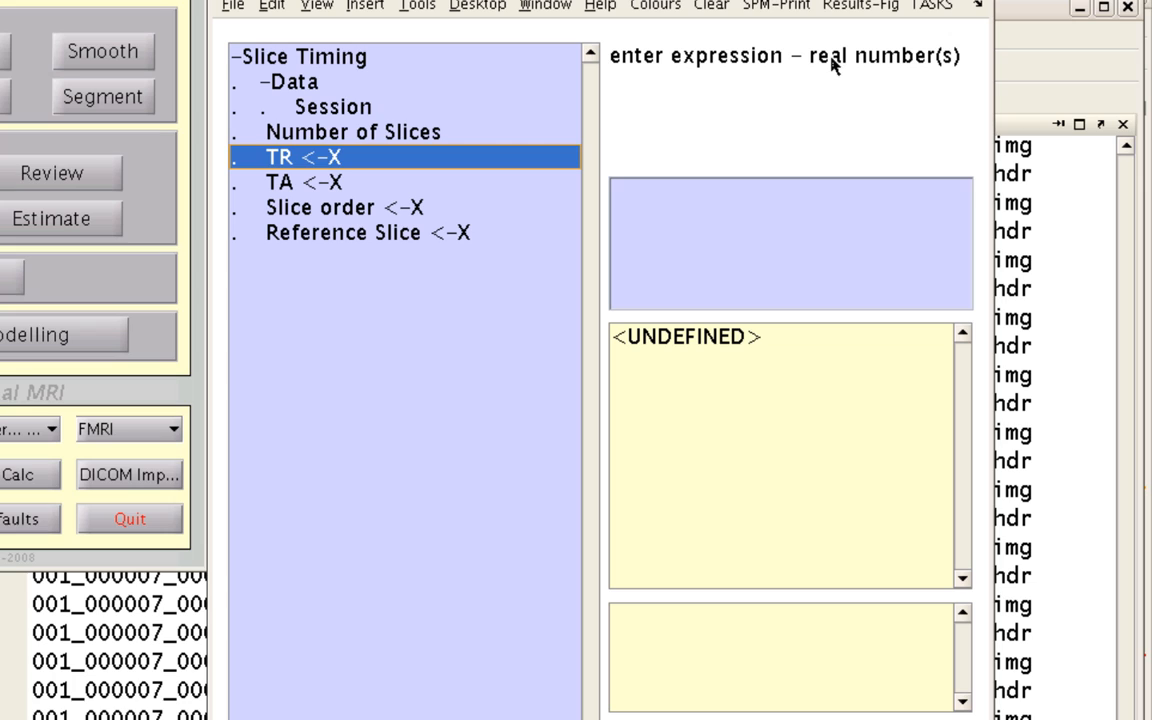
pyautogui.click(788, 240)
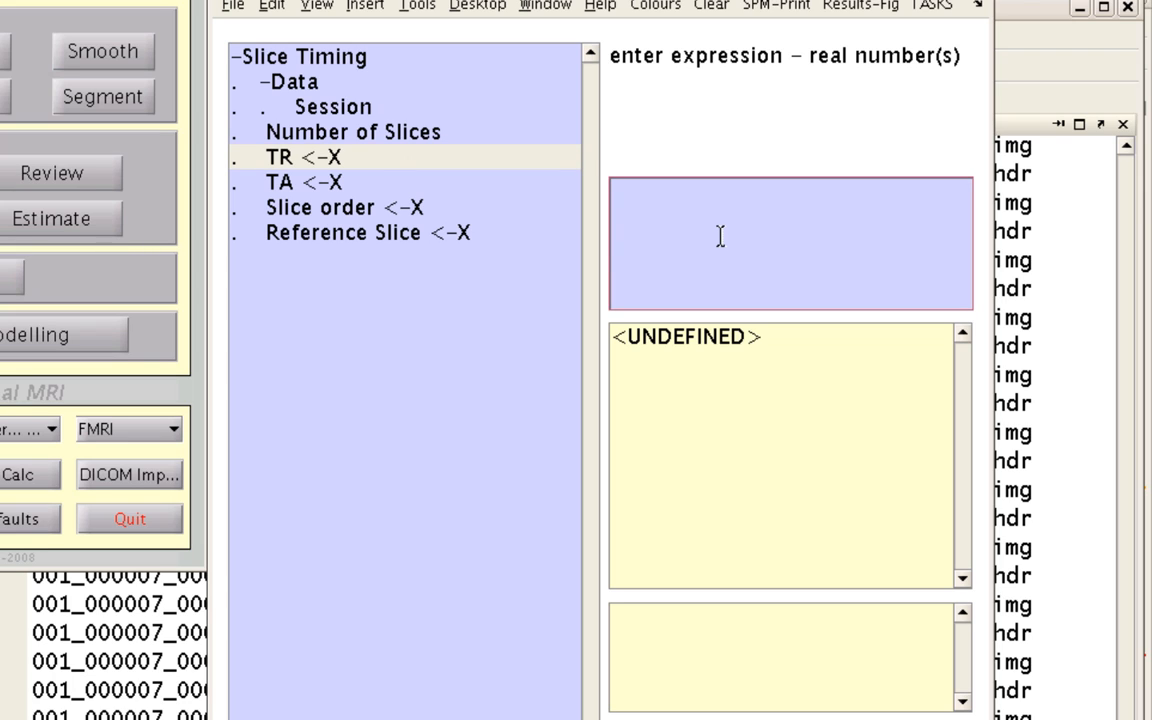
pyautogui.write('2')
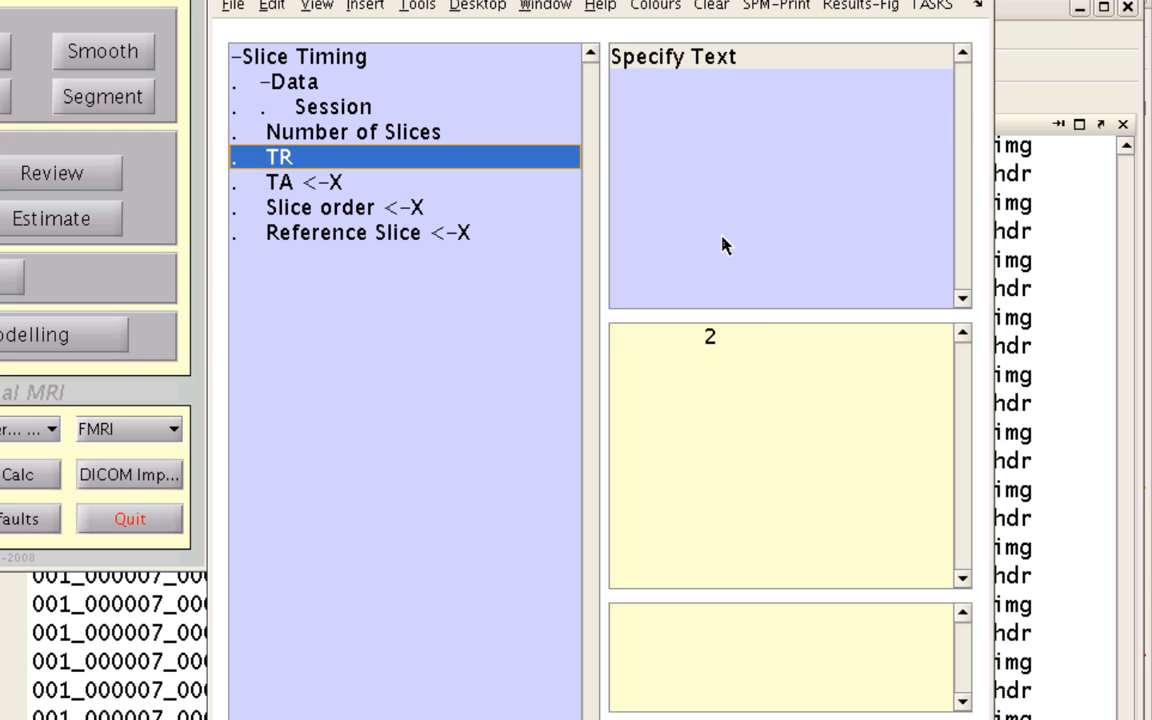
pyautogui.click(300, 182)
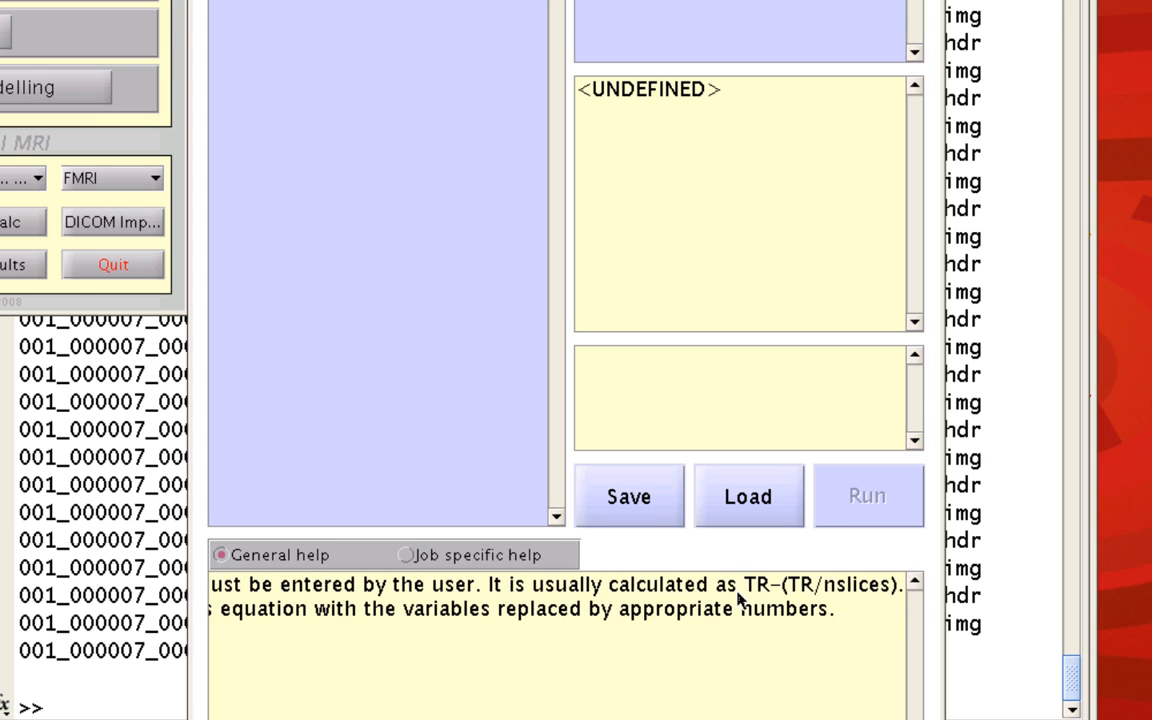
pyautogui.moveTo(798, 621)
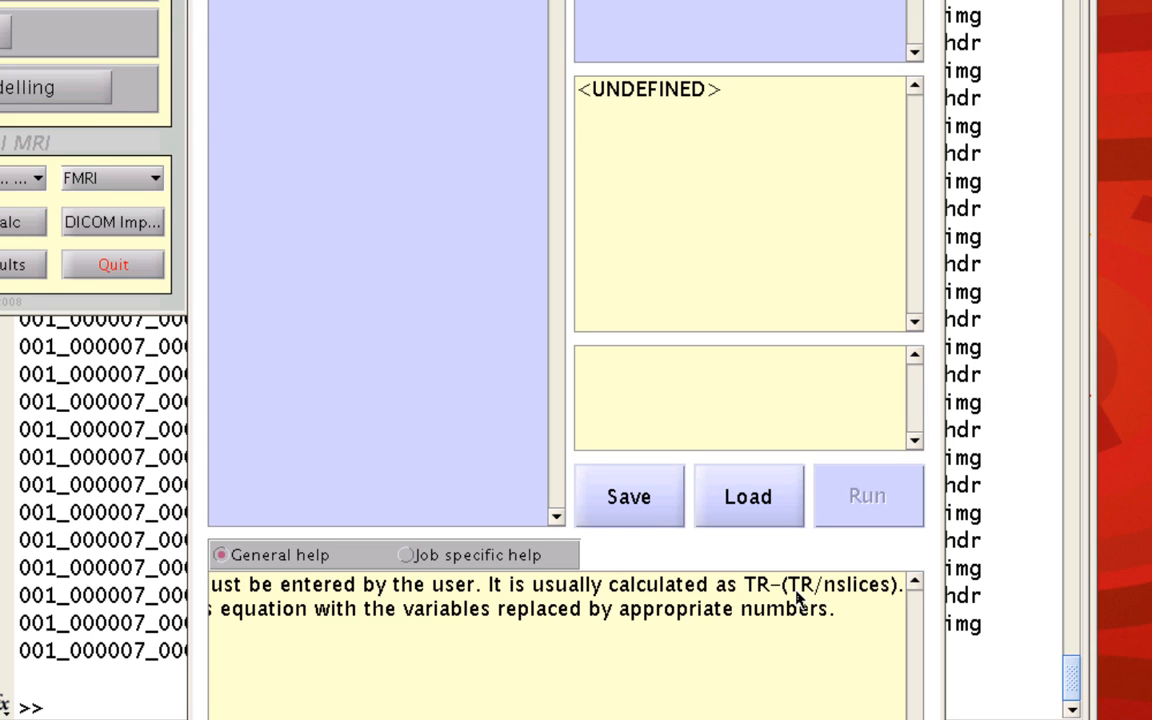
pyautogui.moveTo(814, 242)
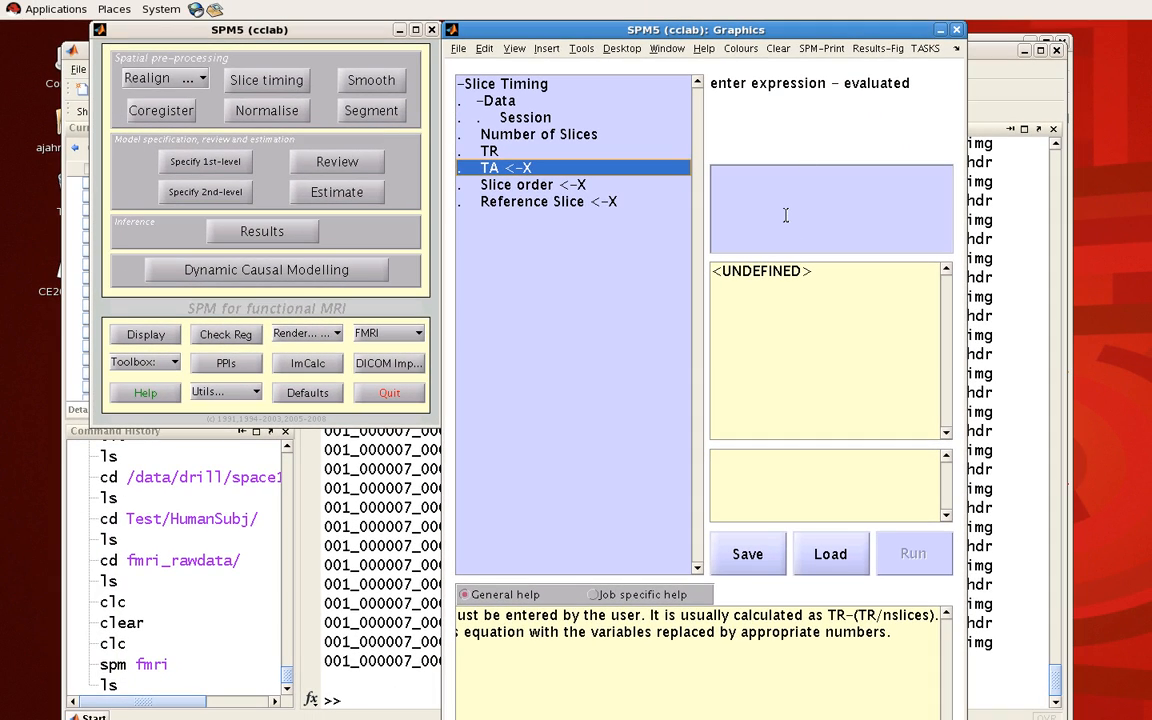
# - Enter TA as the expression 2-(2/35), evaluating to 1.9428571
pyautogui.write('2-')
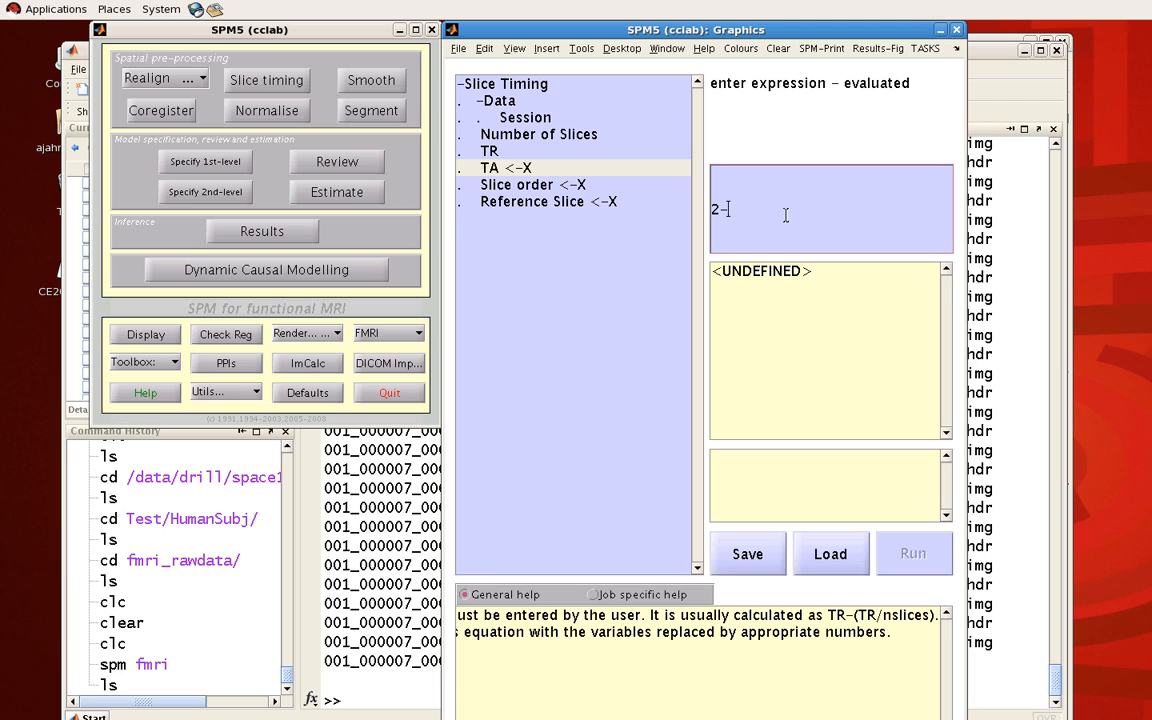
pyautogui.write('(')
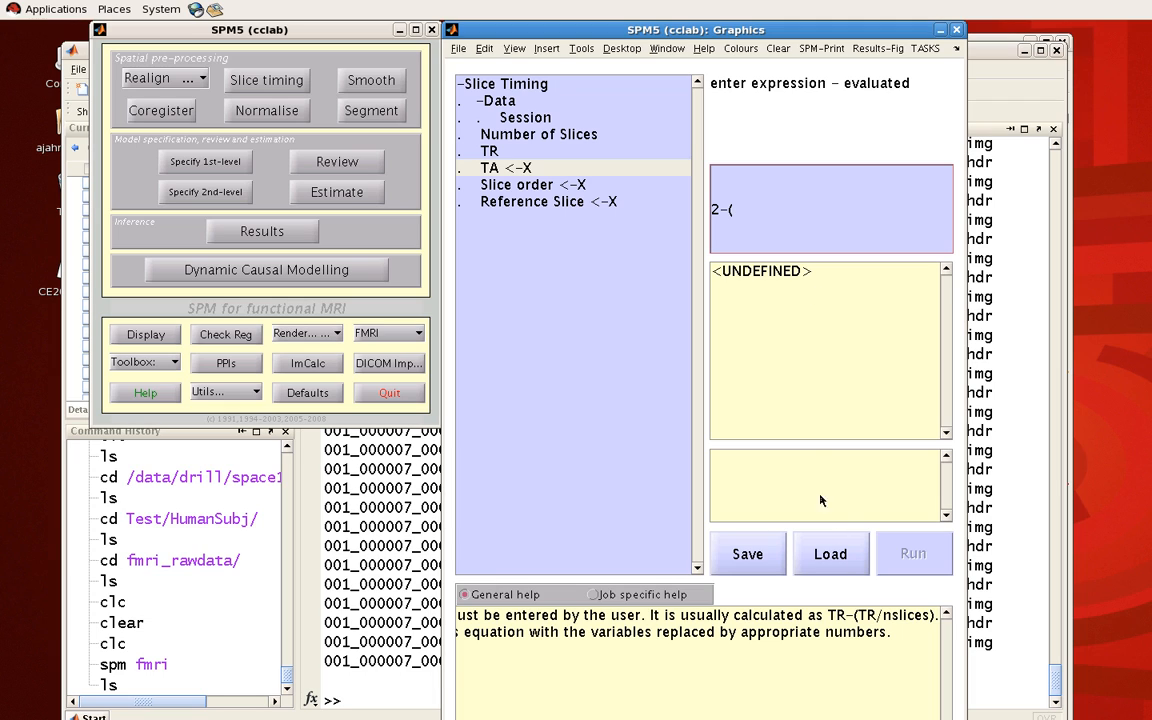
pyautogui.write('2')
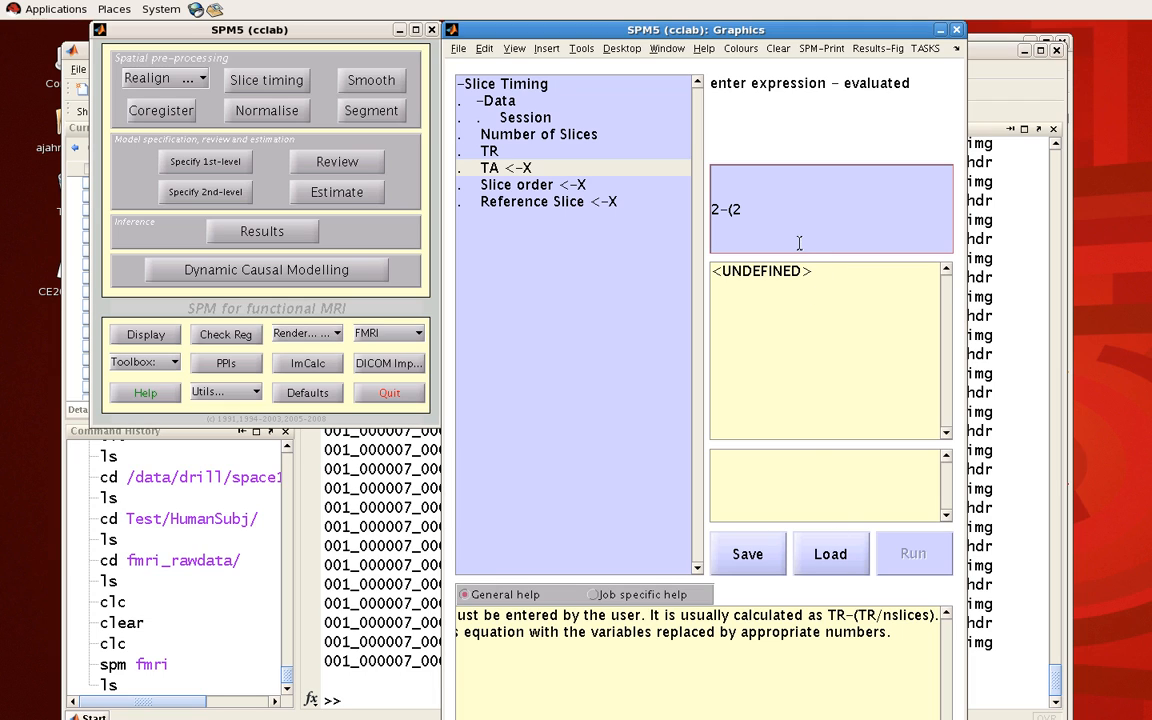
pyautogui.write('/35)')
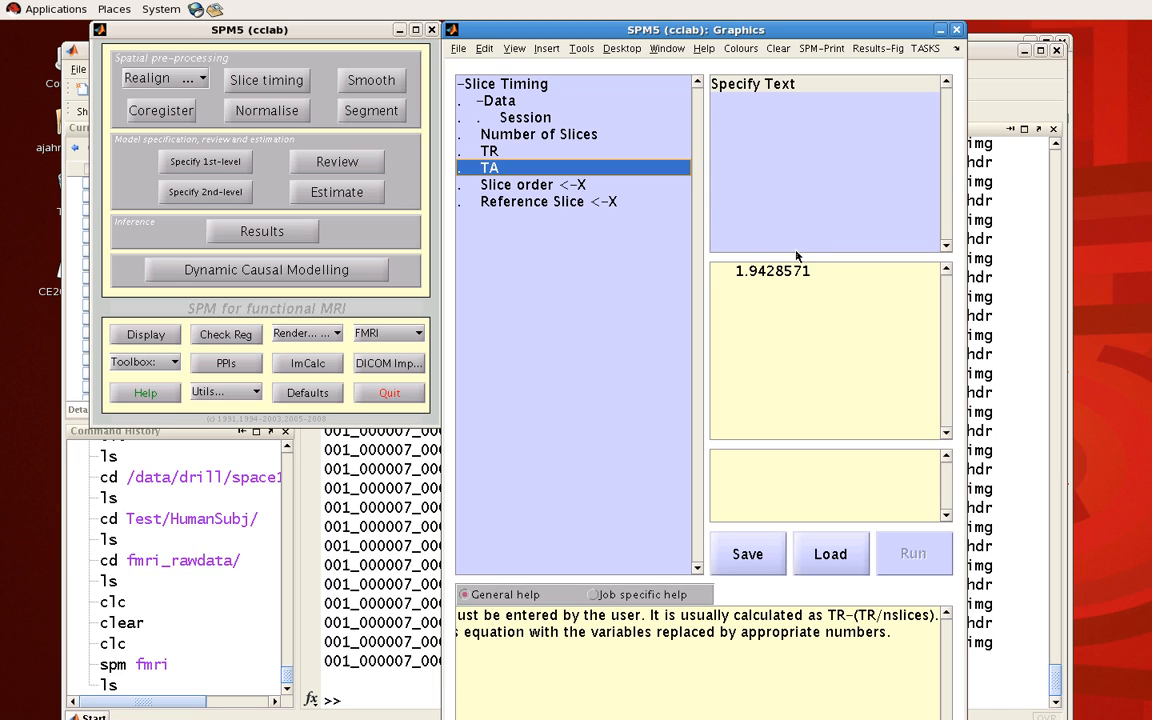
pyautogui.moveTo(785, 289)
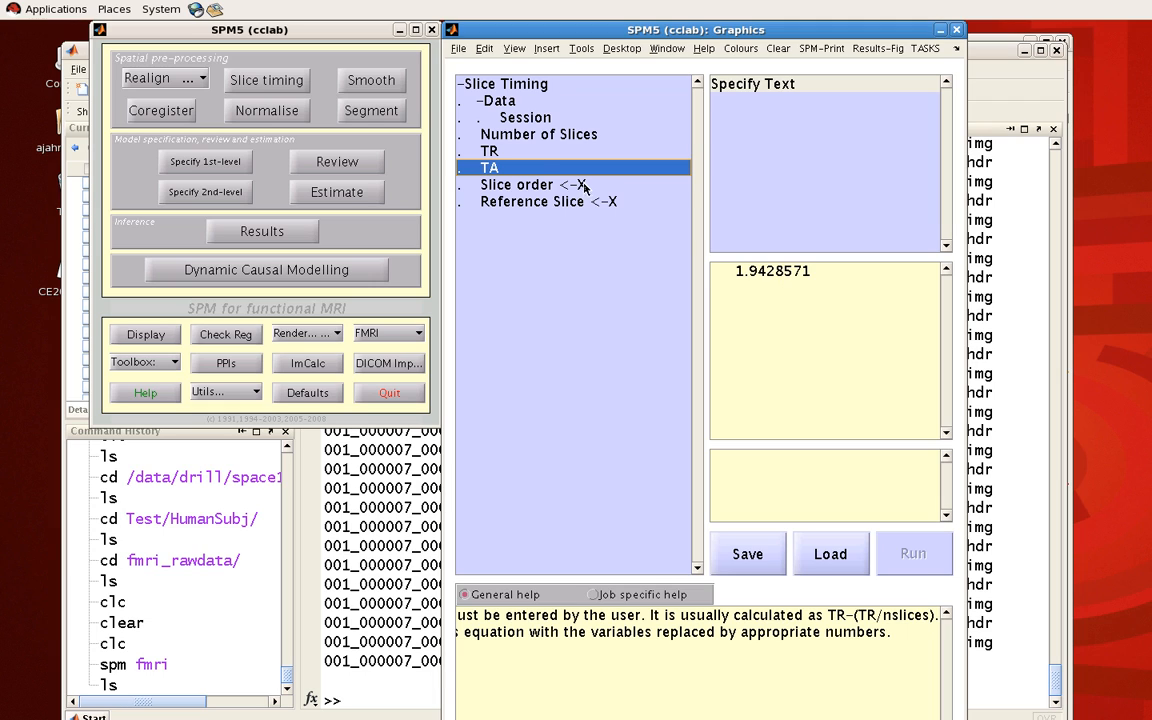
# - Enter the interleaved slice order [1:2:35 2:2:35]
pyautogui.click(537, 184)
pyautogui.write('[1')
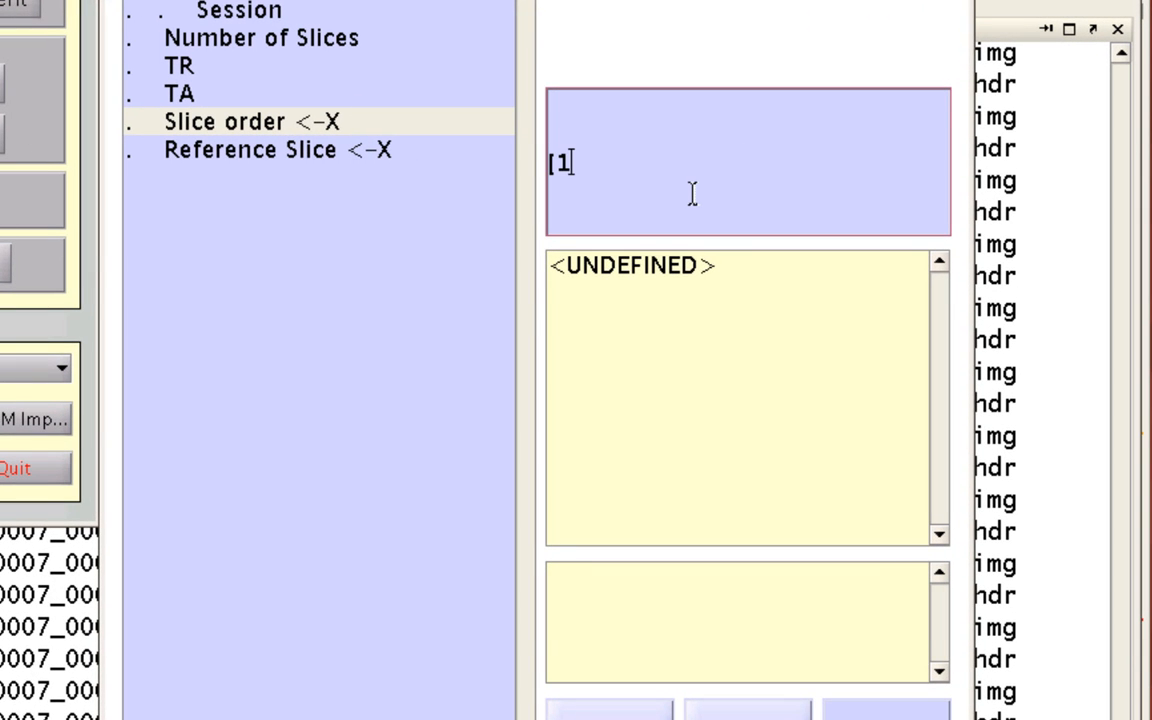
pyautogui.write(':2')
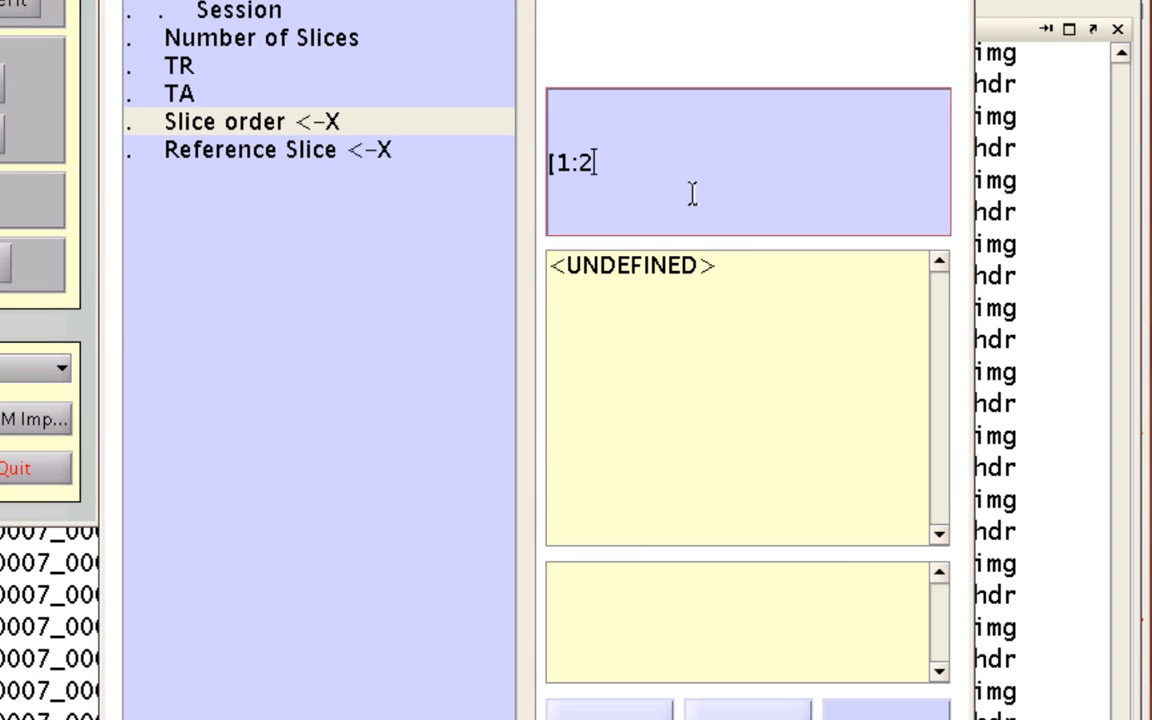
pyautogui.write(':35')
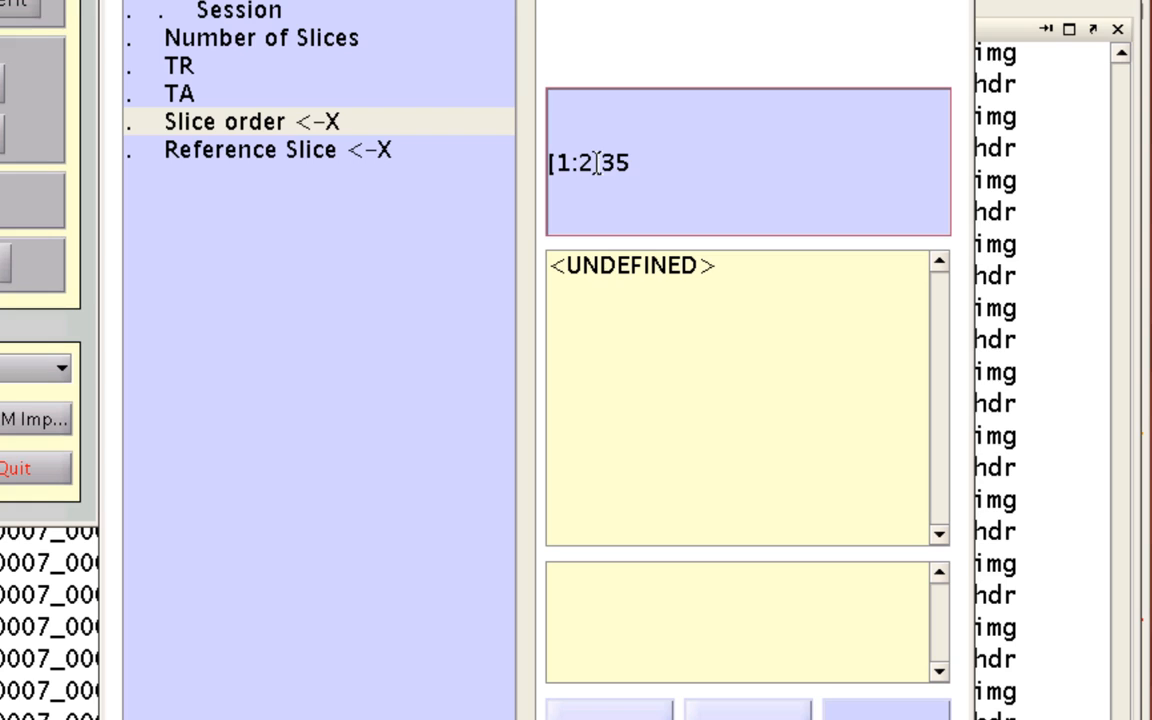
pyautogui.write('2:')
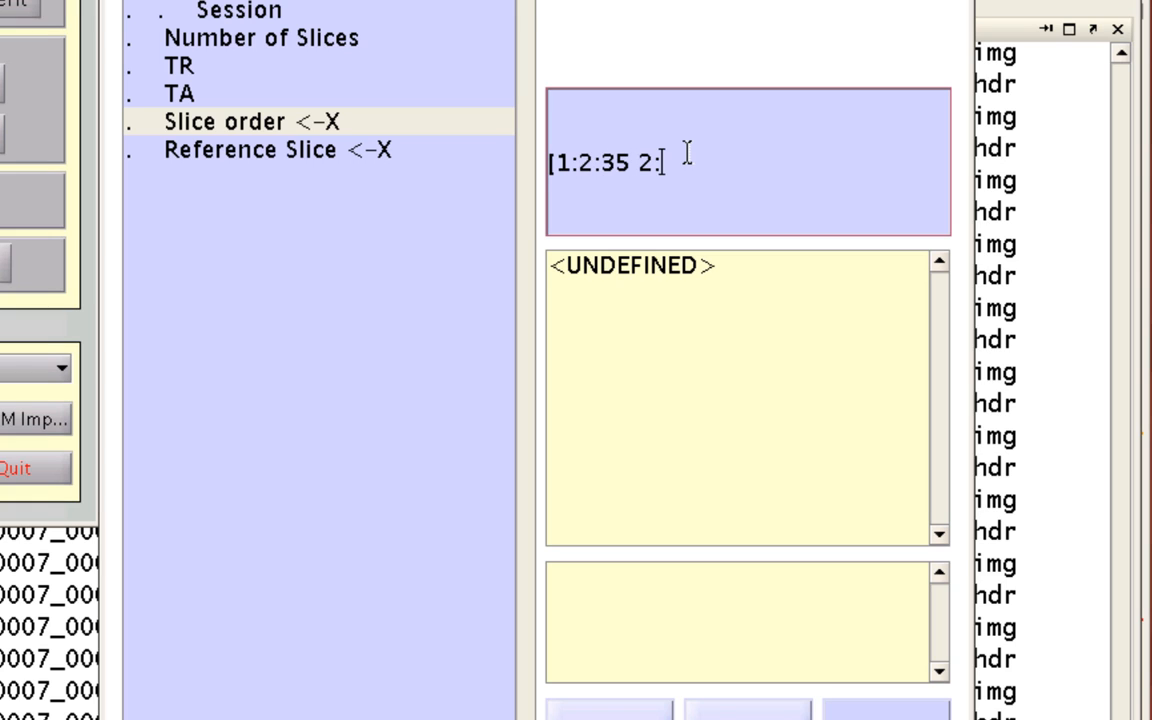
pyautogui.write('2')
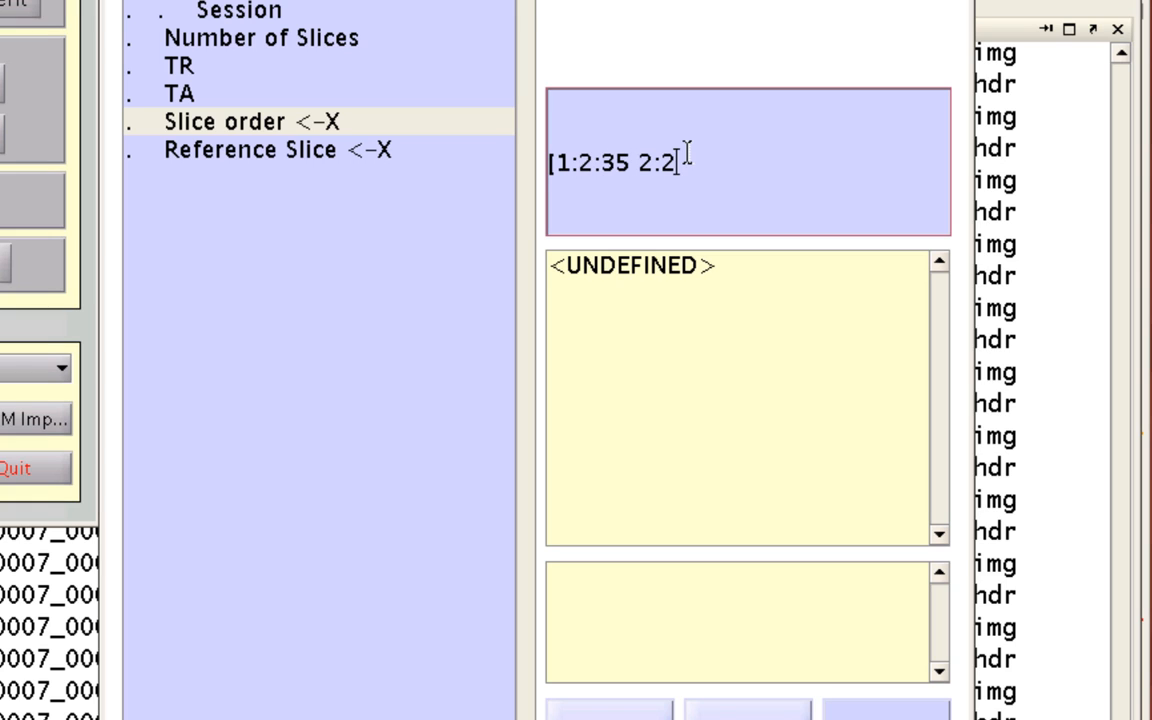
pyautogui.write('35]')
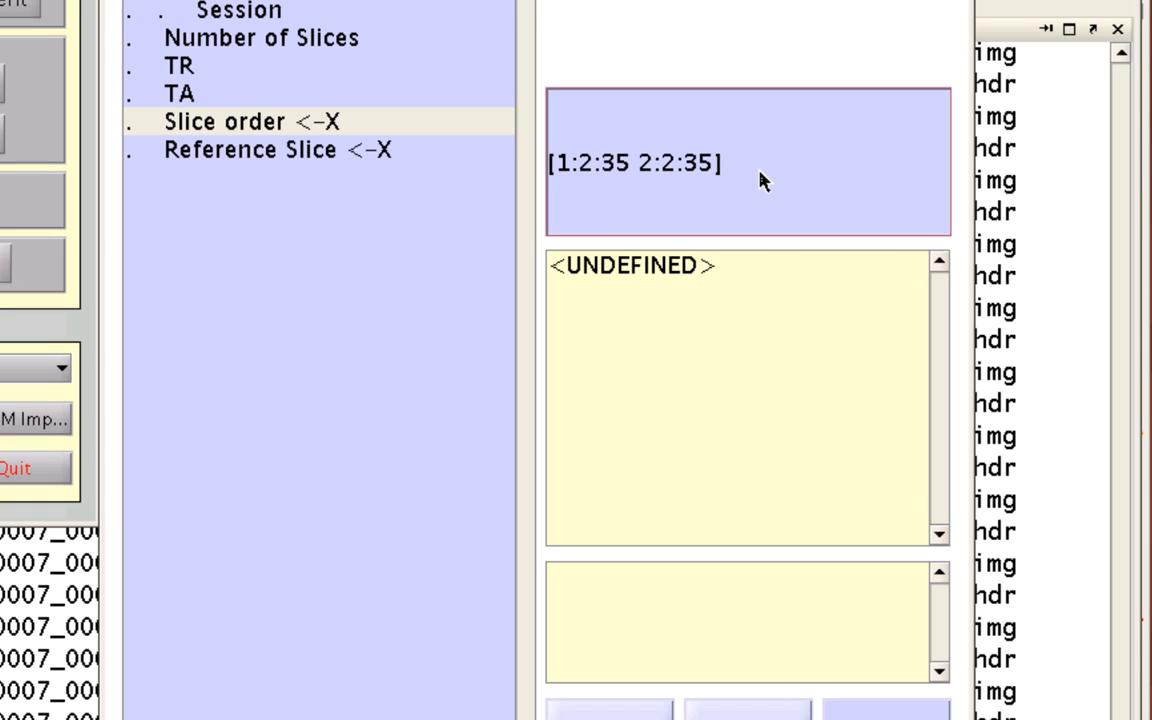
pyautogui.click(227, 122)
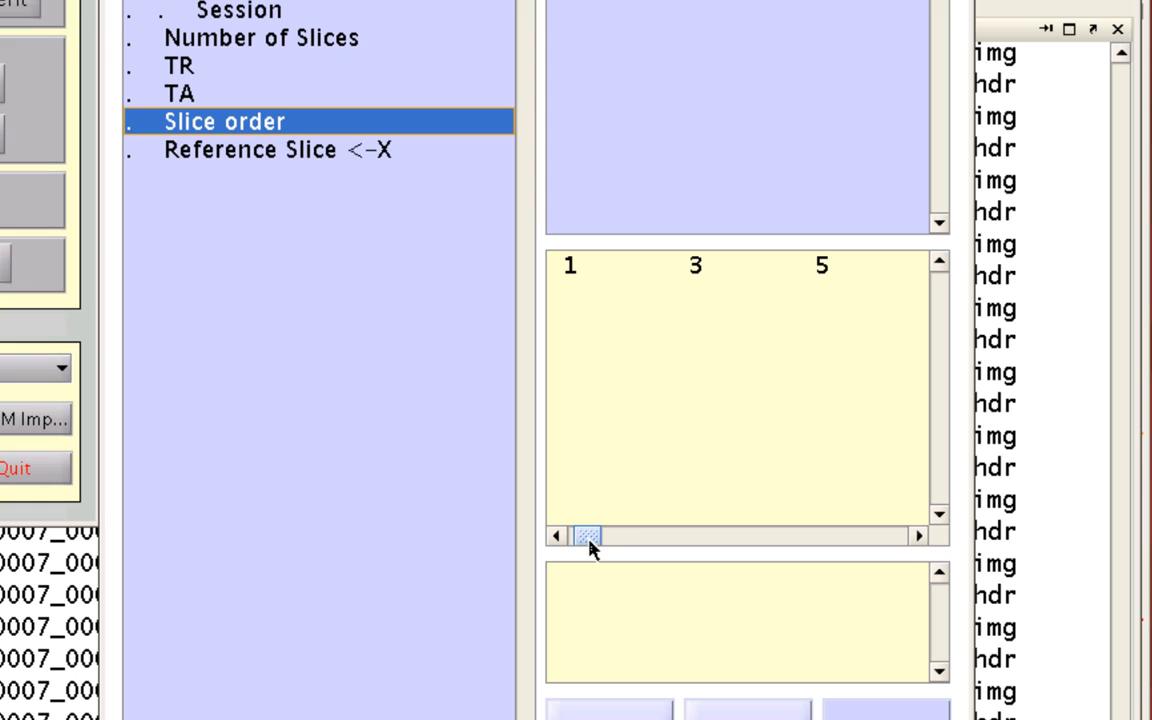
pyautogui.moveTo(585, 536); pyautogui.dragTo(645, 536)
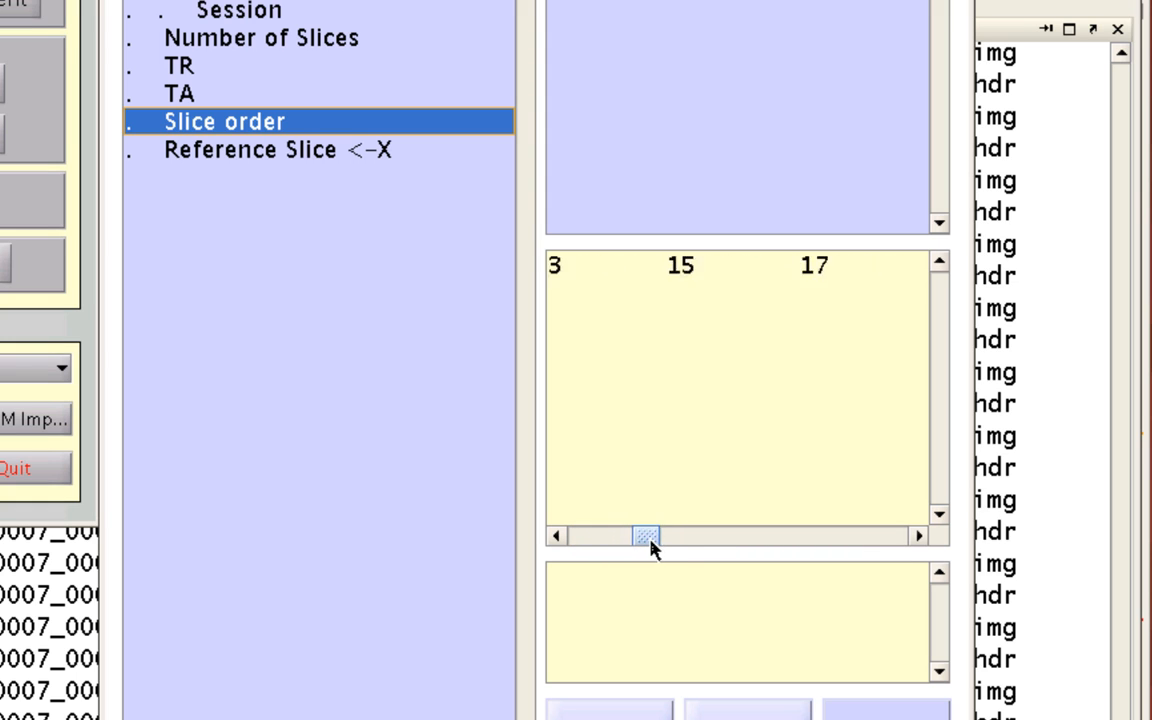
pyautogui.moveTo(645, 536); pyautogui.dragTo(748, 536)
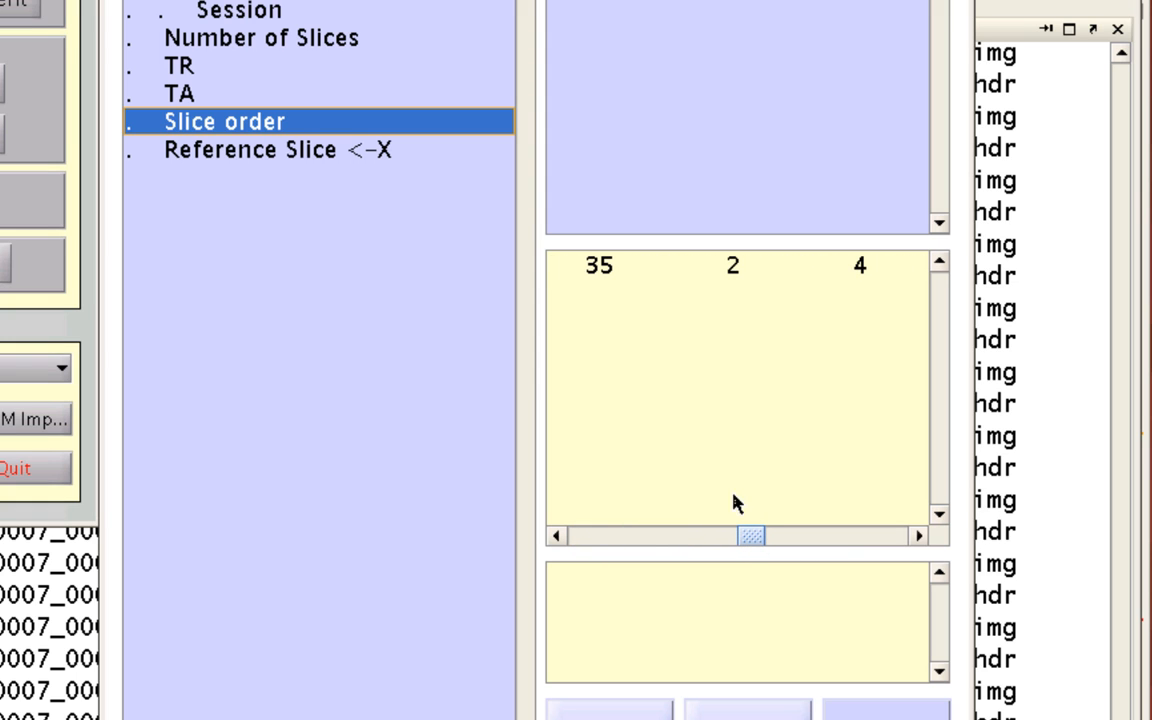
pyautogui.moveTo(754, 287)
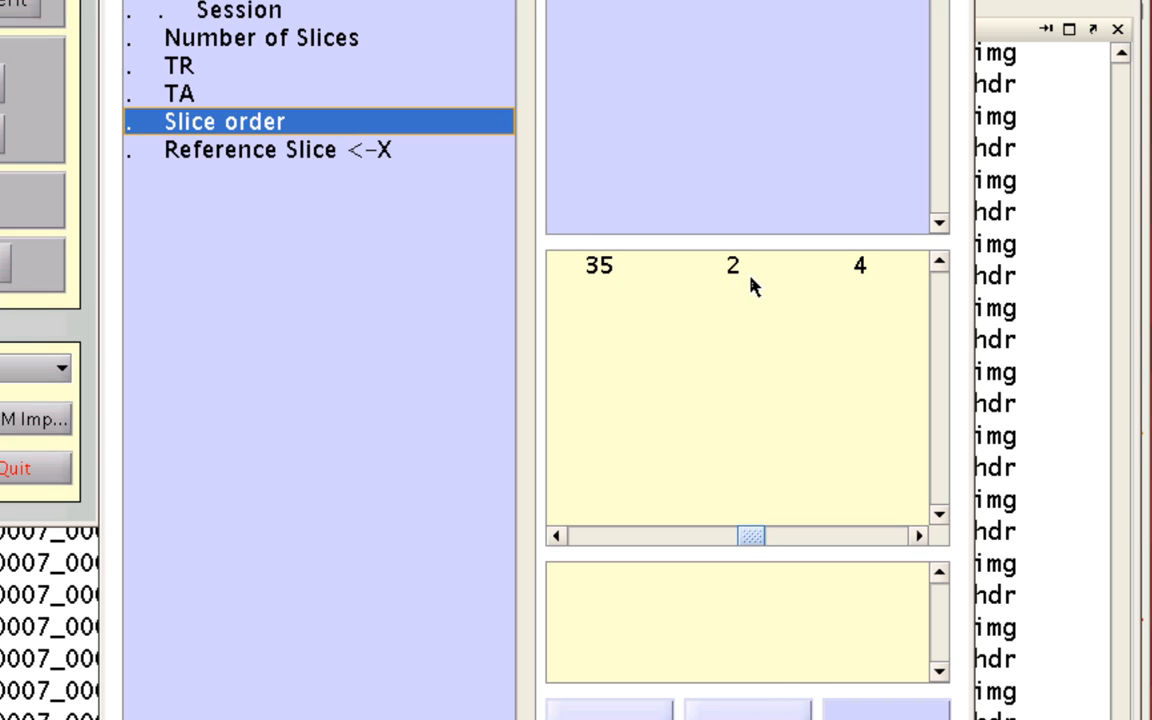
pyautogui.moveTo(747, 535); pyautogui.dragTo(793, 535)
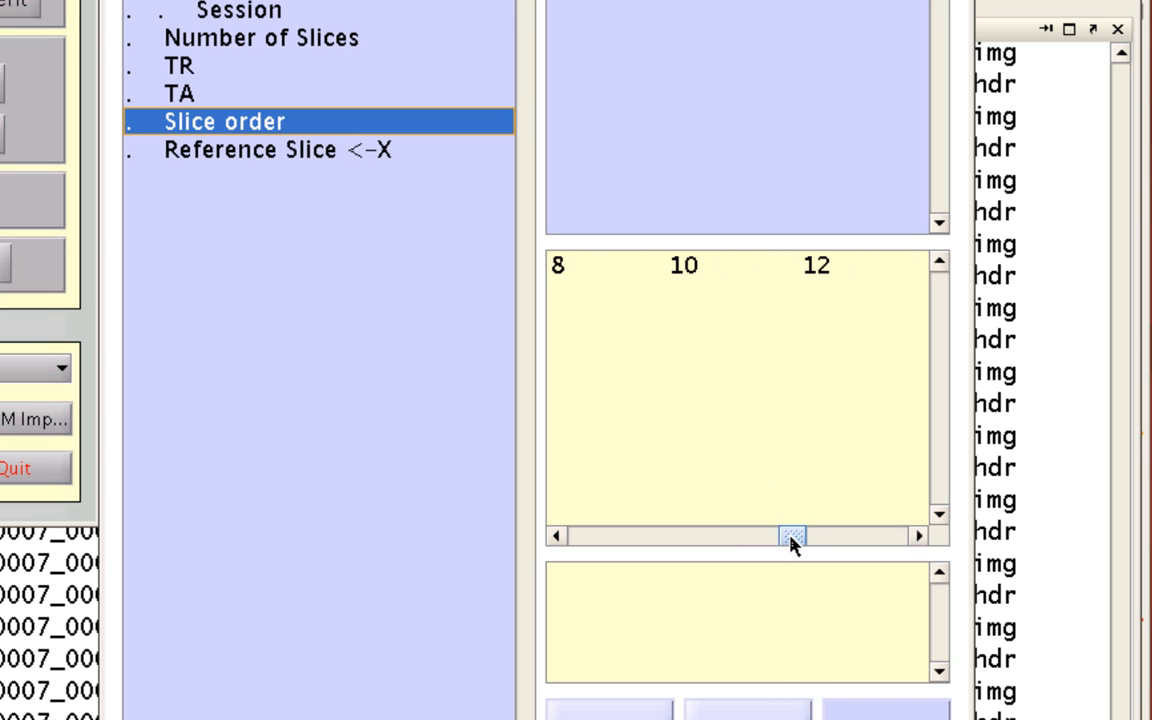
pyautogui.moveTo(789, 507)
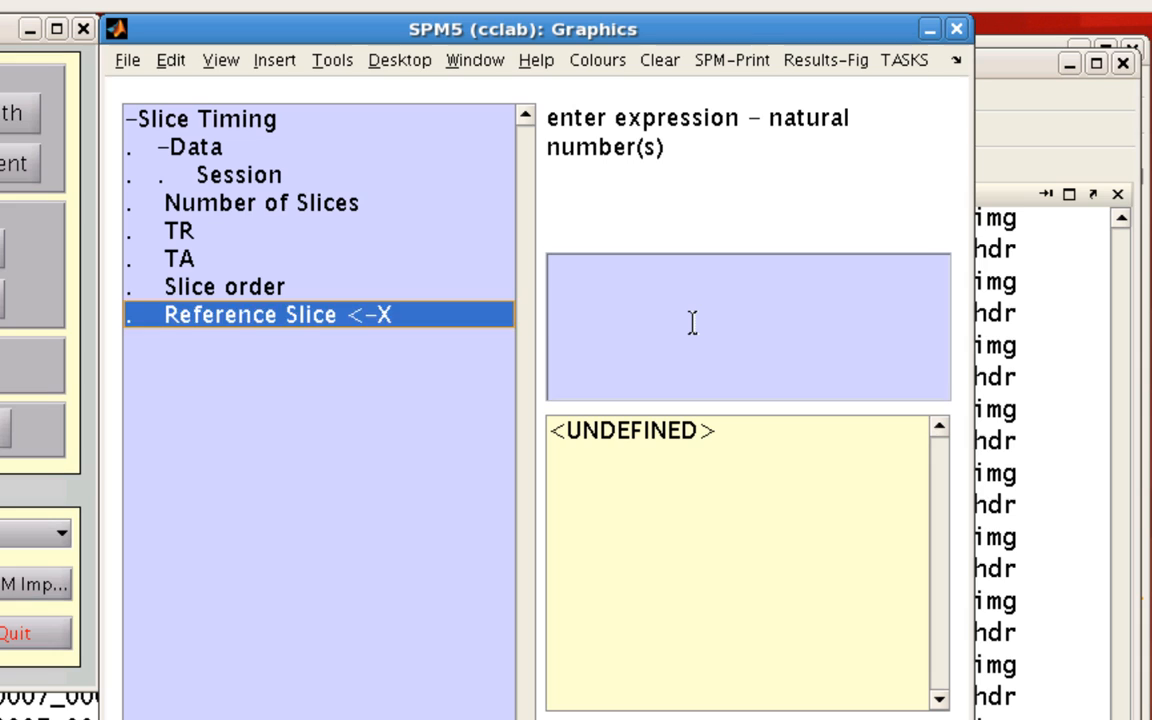
# - Enter 1 as the job's Reference Slice
pyautogui.write('1')
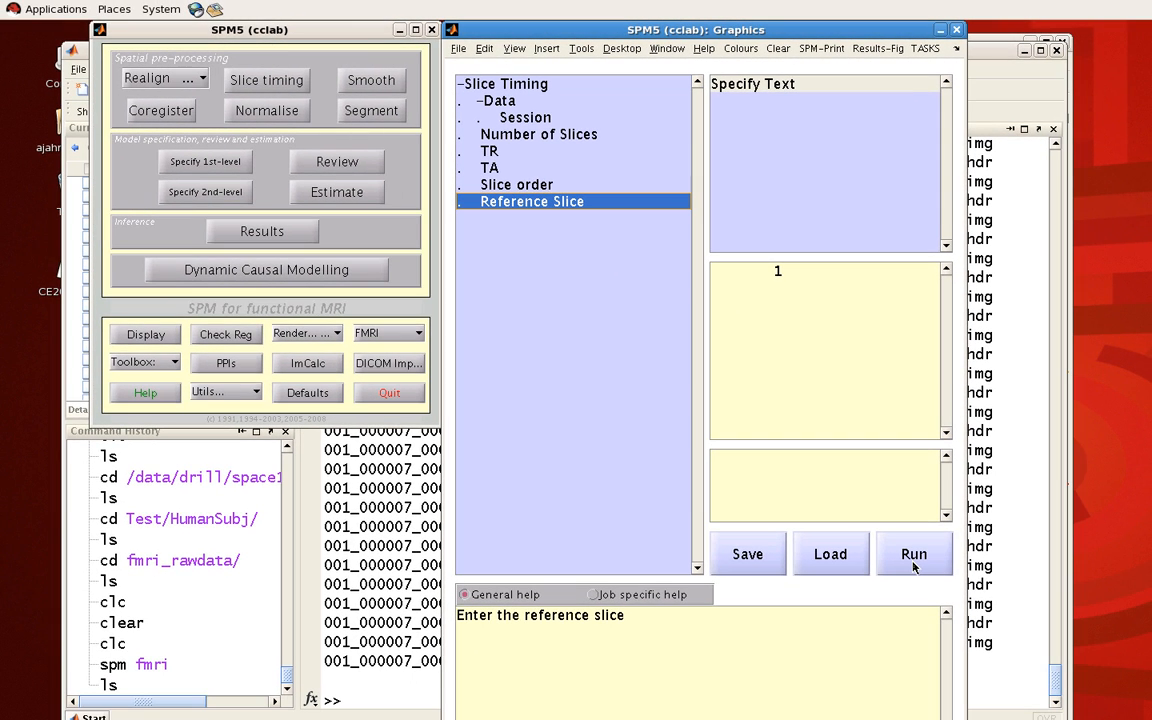
# - Run the fully configured Slice Timing job from the Graphics batch window
pyautogui.click(914, 554)
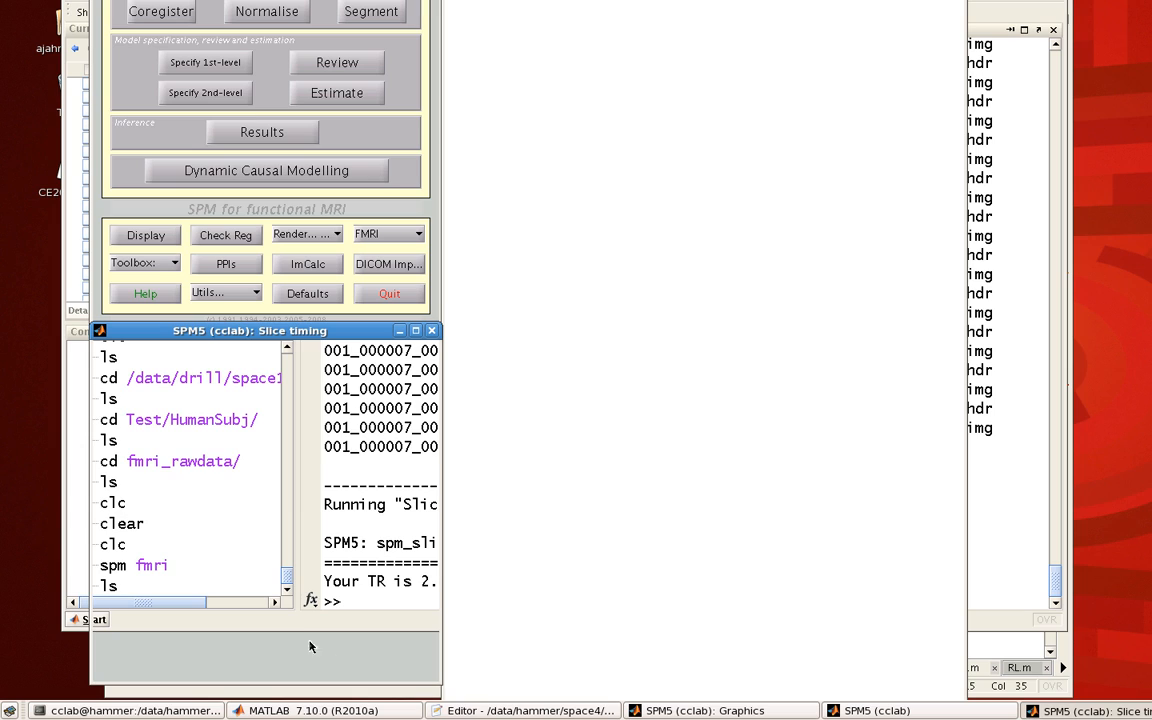
pyautogui.moveTo(303, 337)
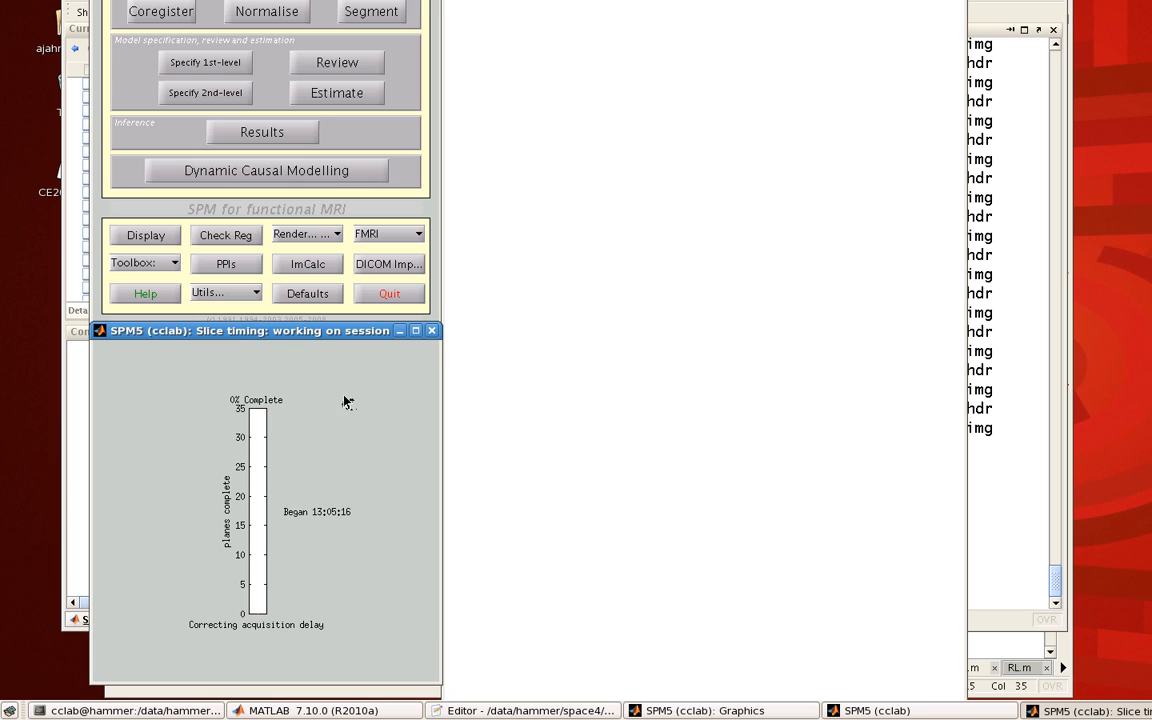
pyautogui.moveTo(300, 477)
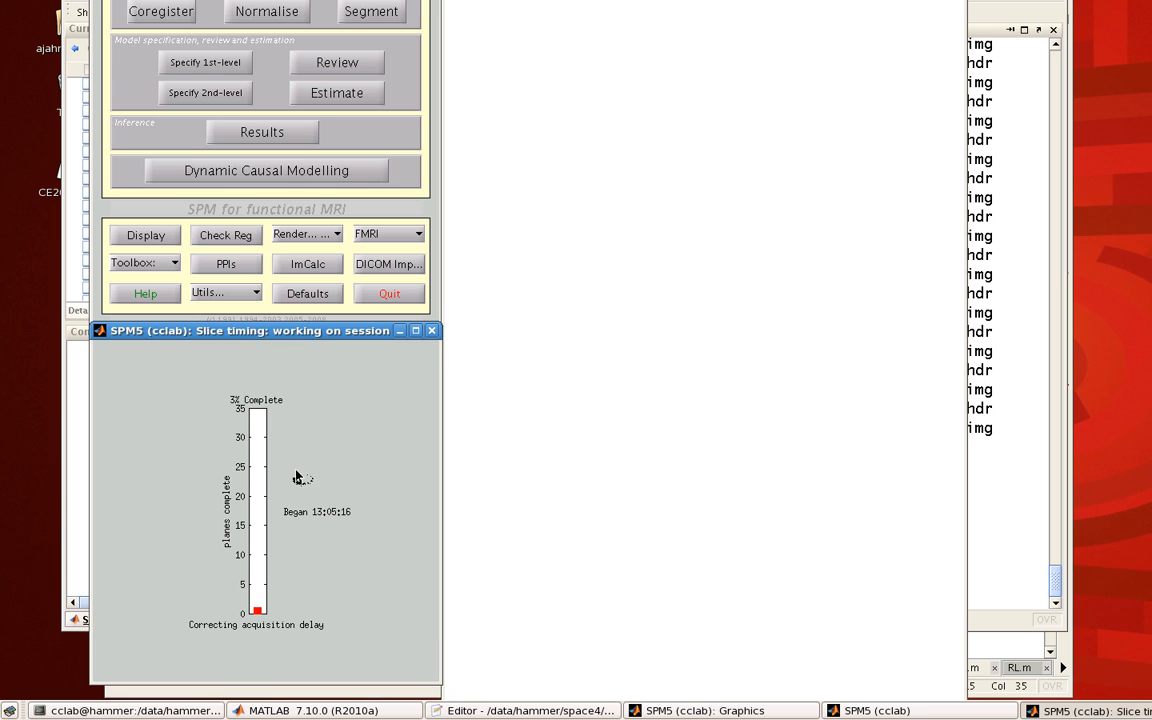